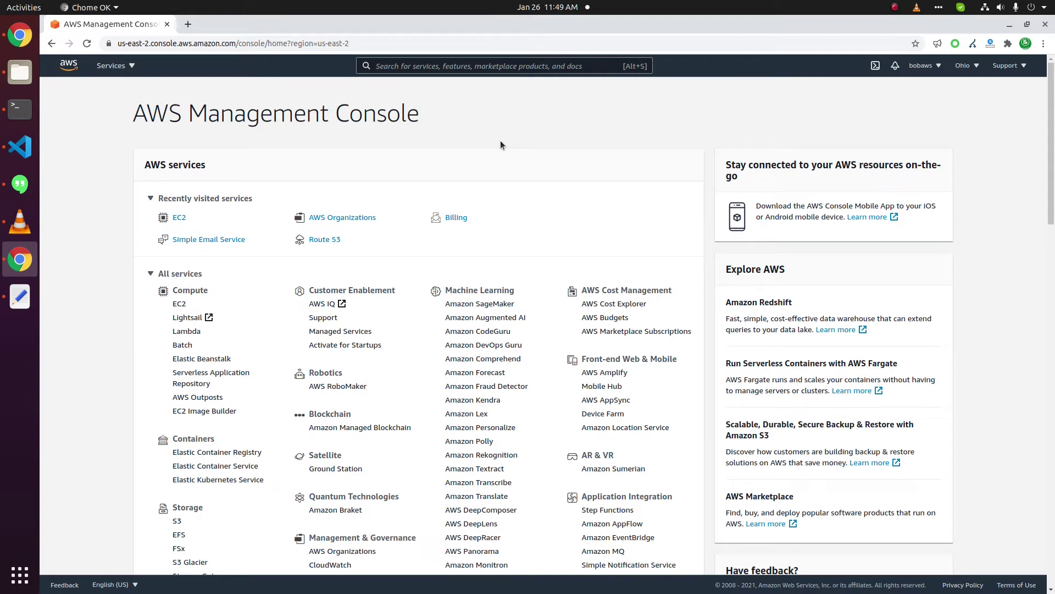
mouse_move(387, 193)
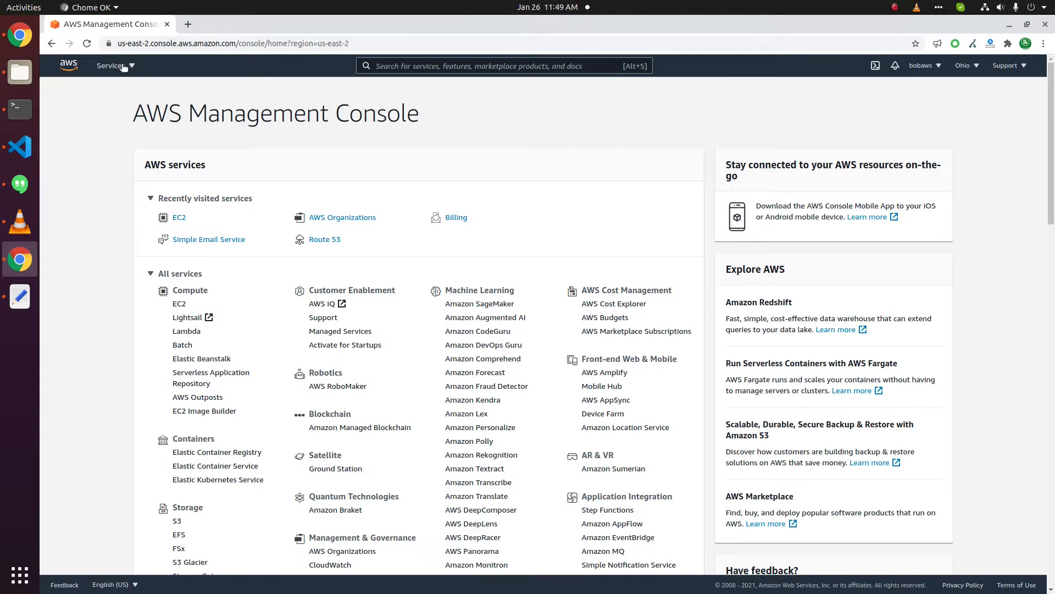
- Search the console services for route53 and open the Route 53 service
click(111, 66)
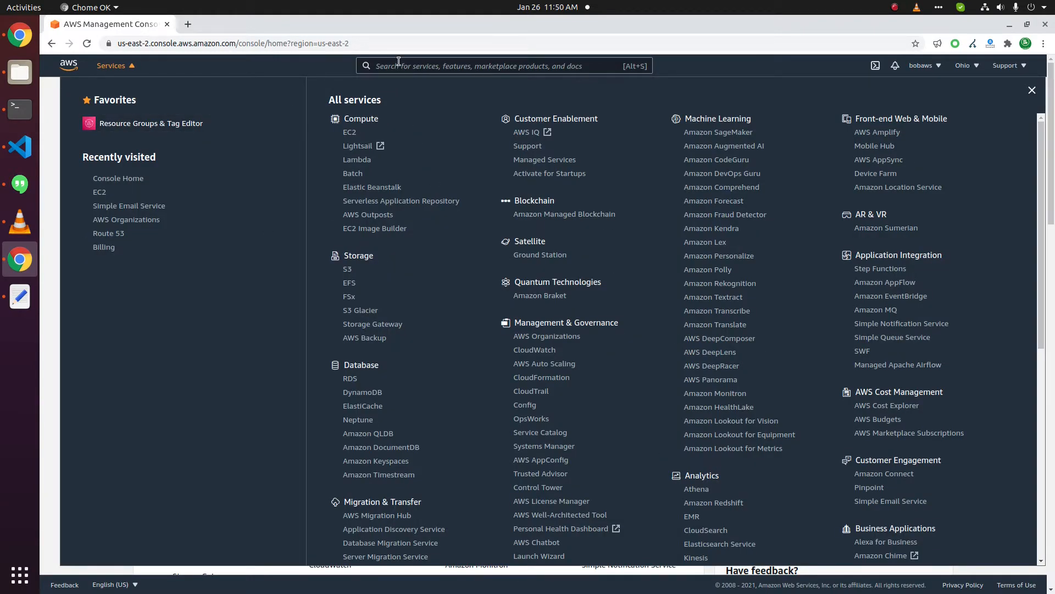
text(route)
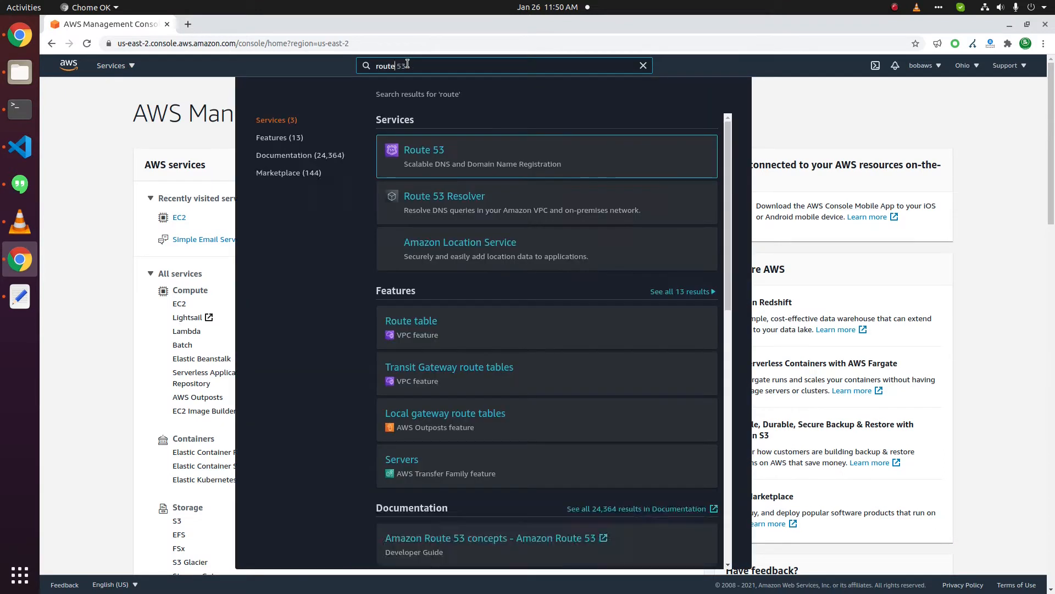
text(route53)
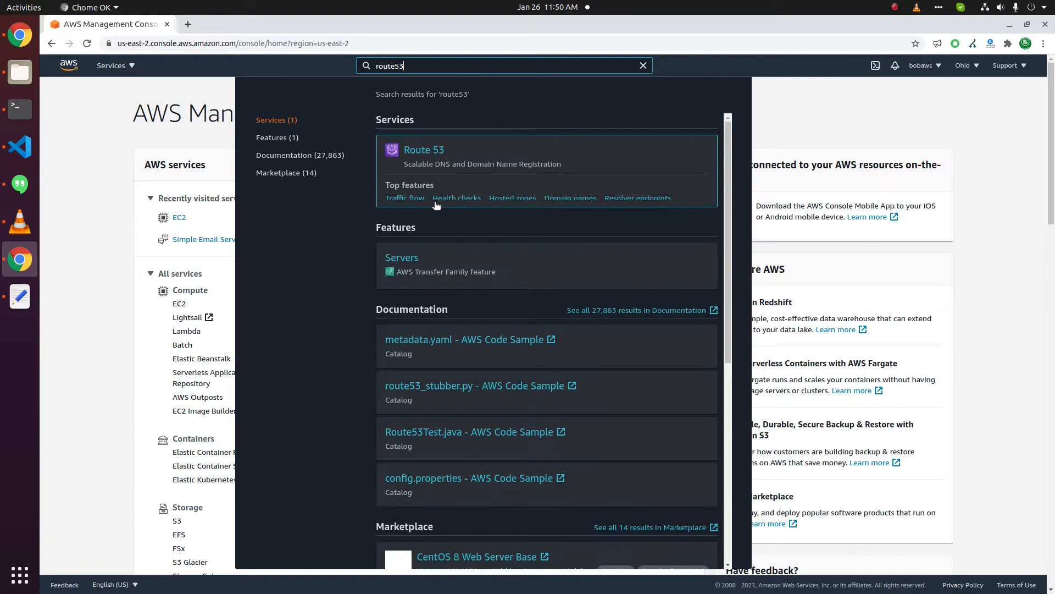
click(423, 150)
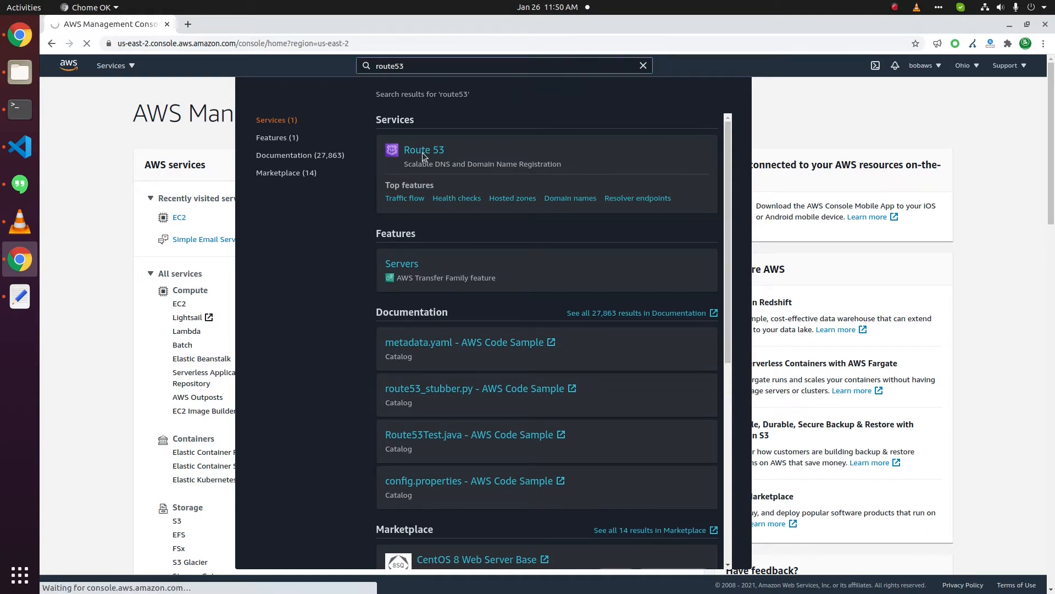
click(423, 149)
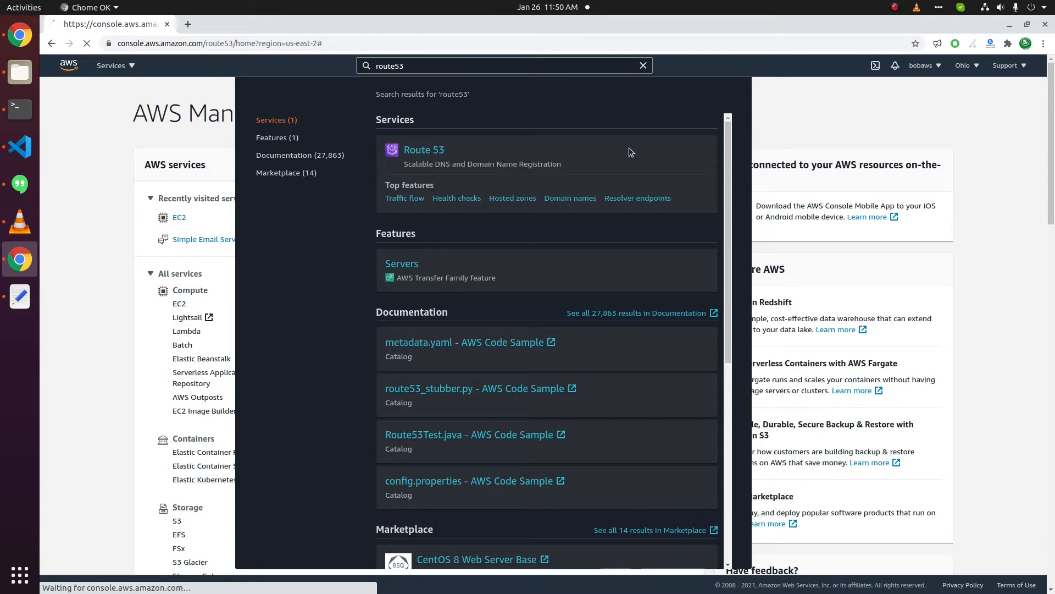
- Show the hosted zones table listing myfacebiz.com and youogle.com
click(424, 150)
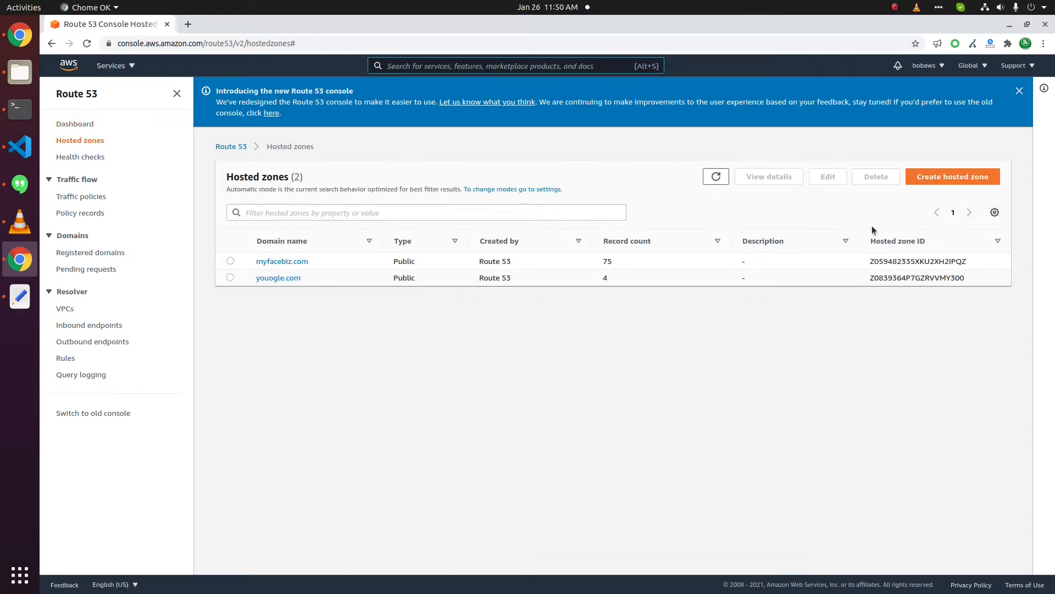
mouse_move(898, 192)
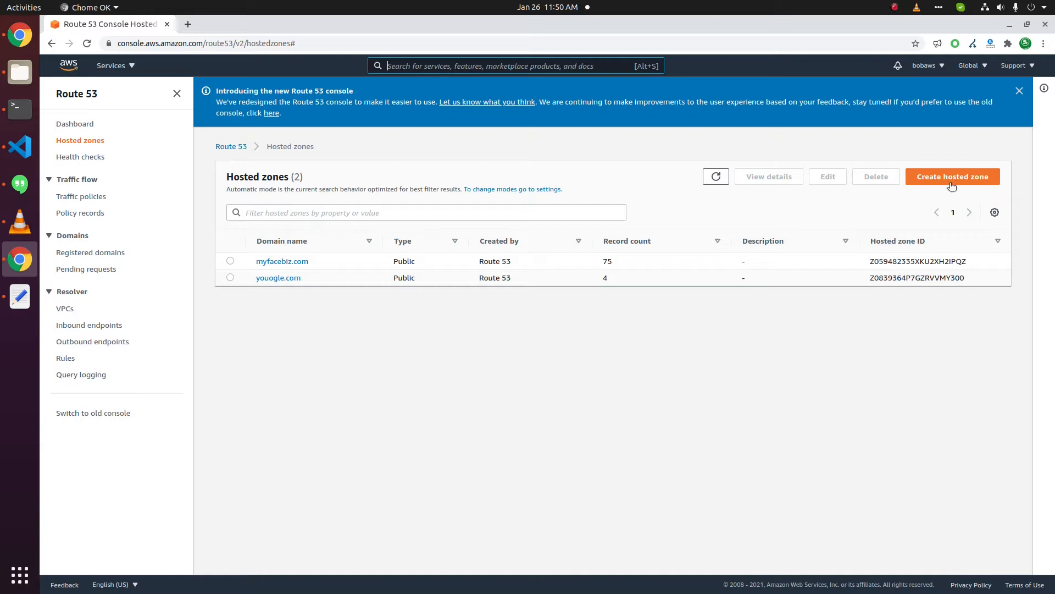
- Fill in a new public hosted zone form with domain name newsletter-email.com
click(953, 176)
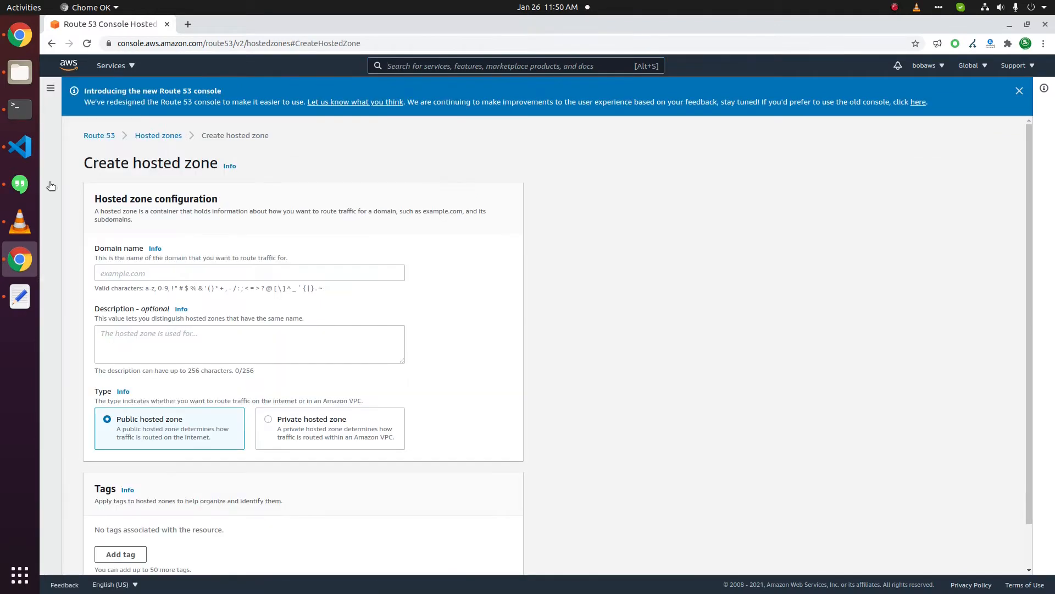
click(249, 273)
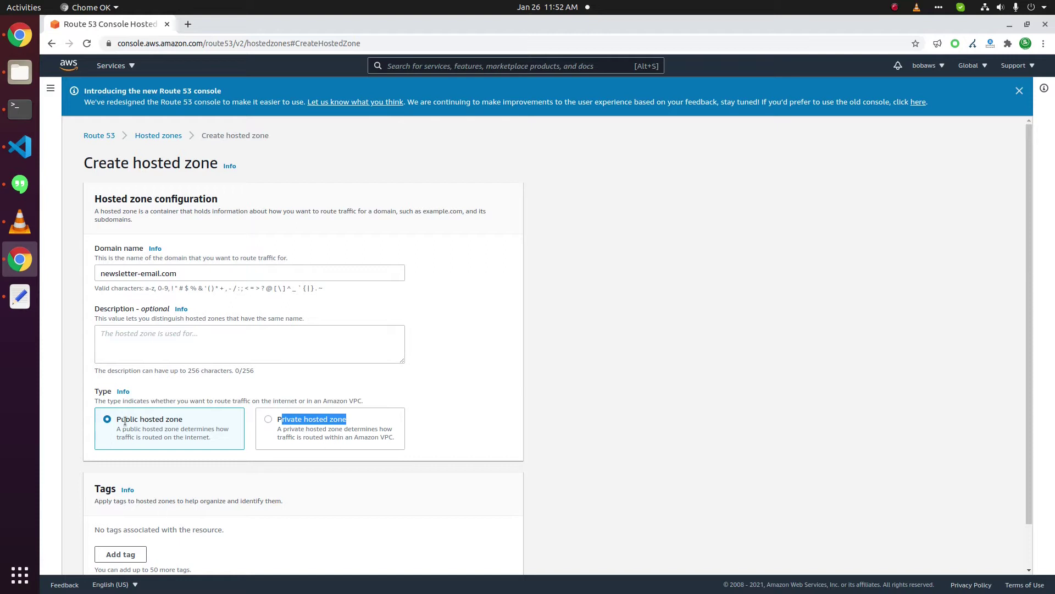
mouse_move(95, 425)
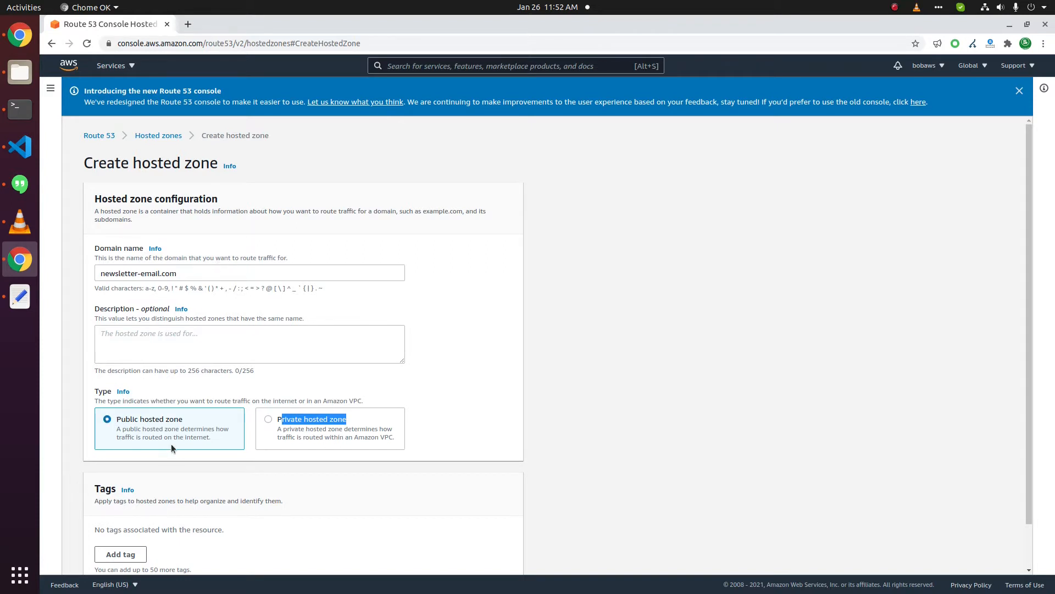
mouse_move(126, 425)
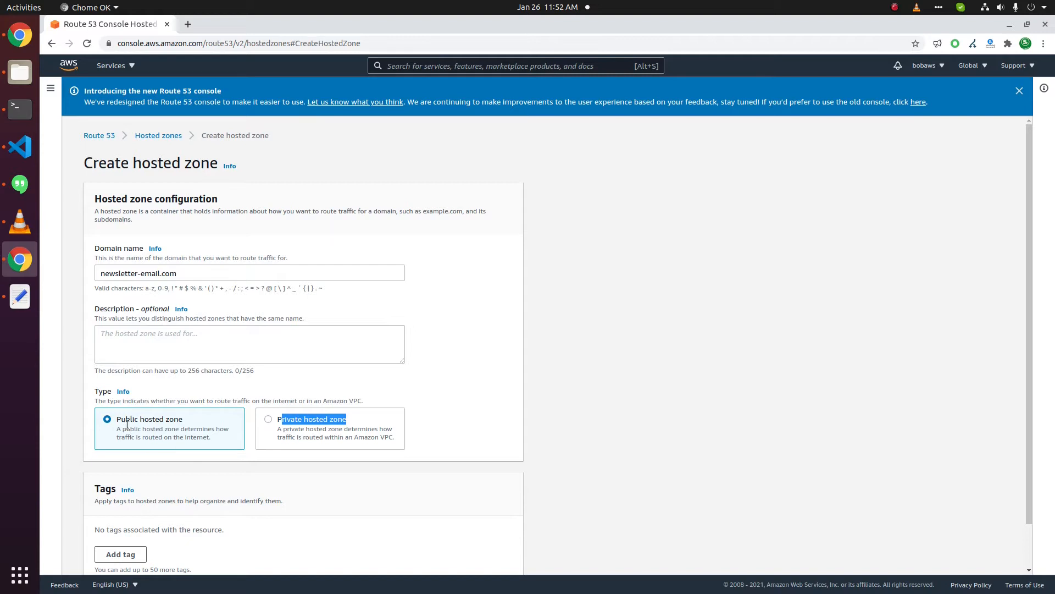
mouse_move(212, 446)
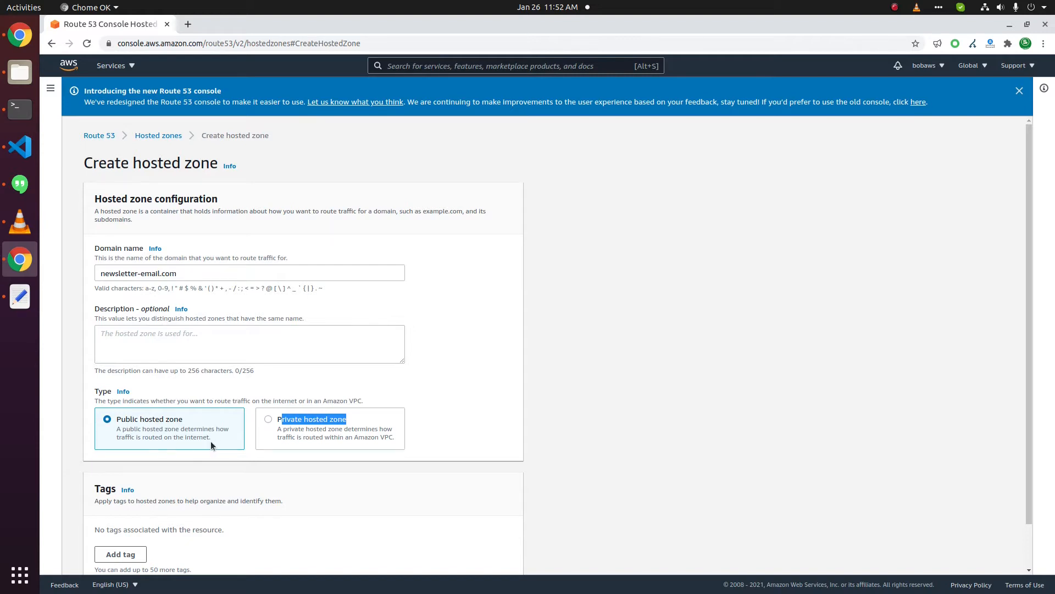
scroll(down, 3)
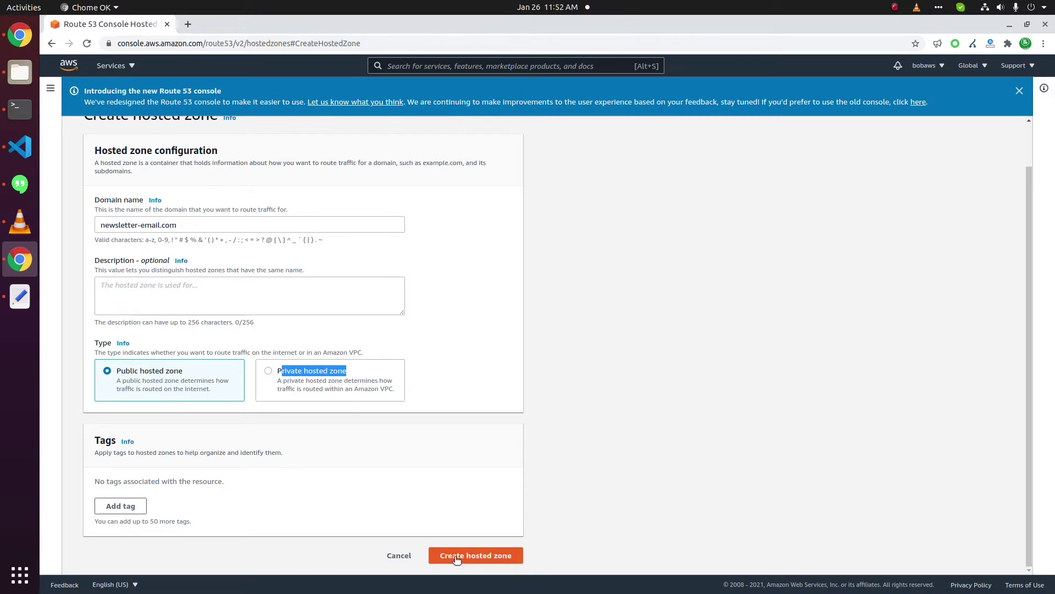
- Create the newsletter-email.com zone and inspect its default NS and SOA records
click(475, 555)
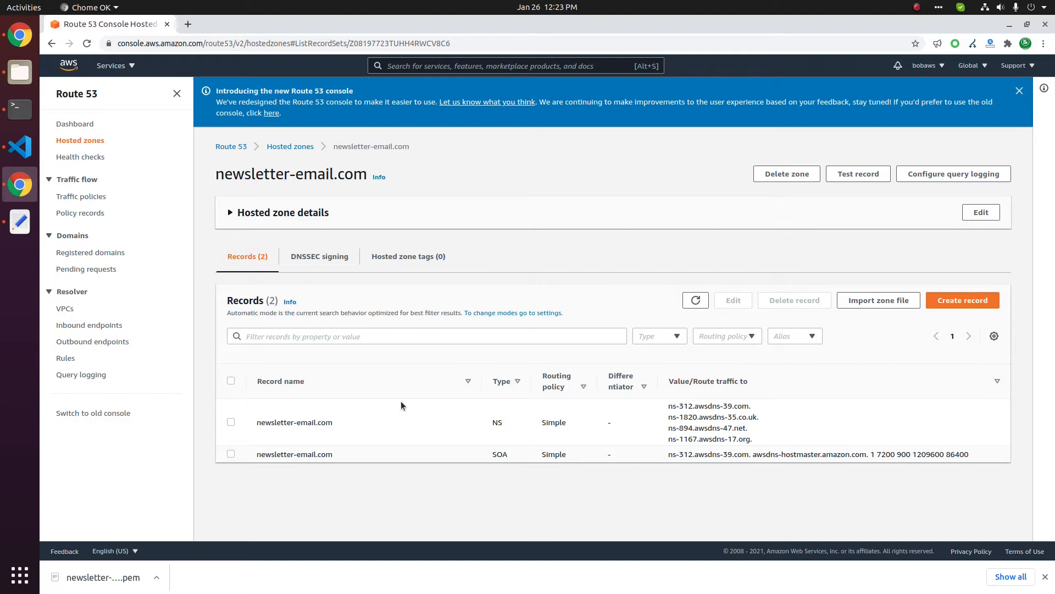
mouse_move(500, 440)
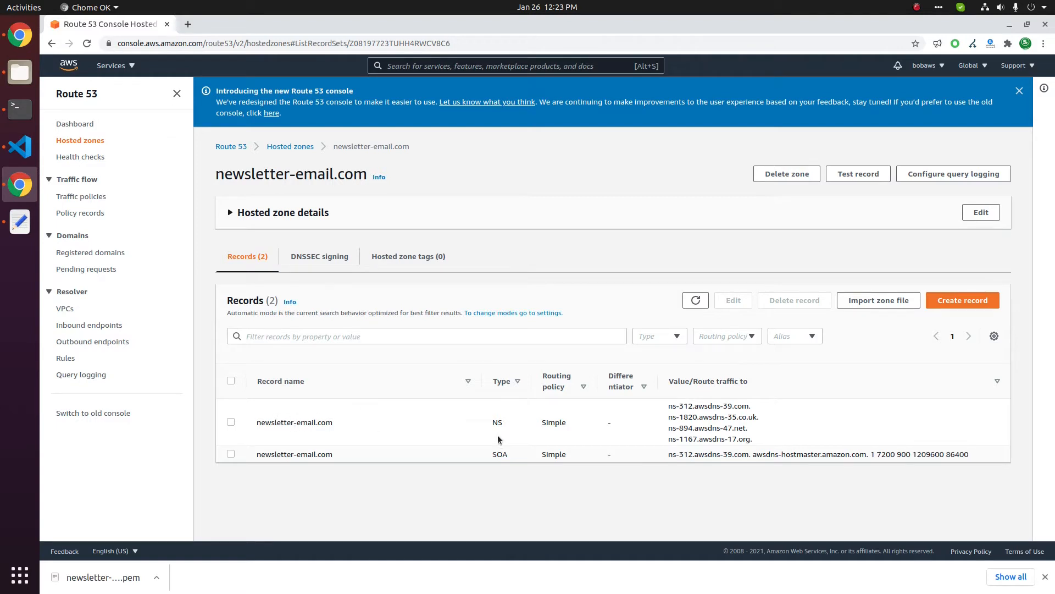
mouse_move(492, 425)
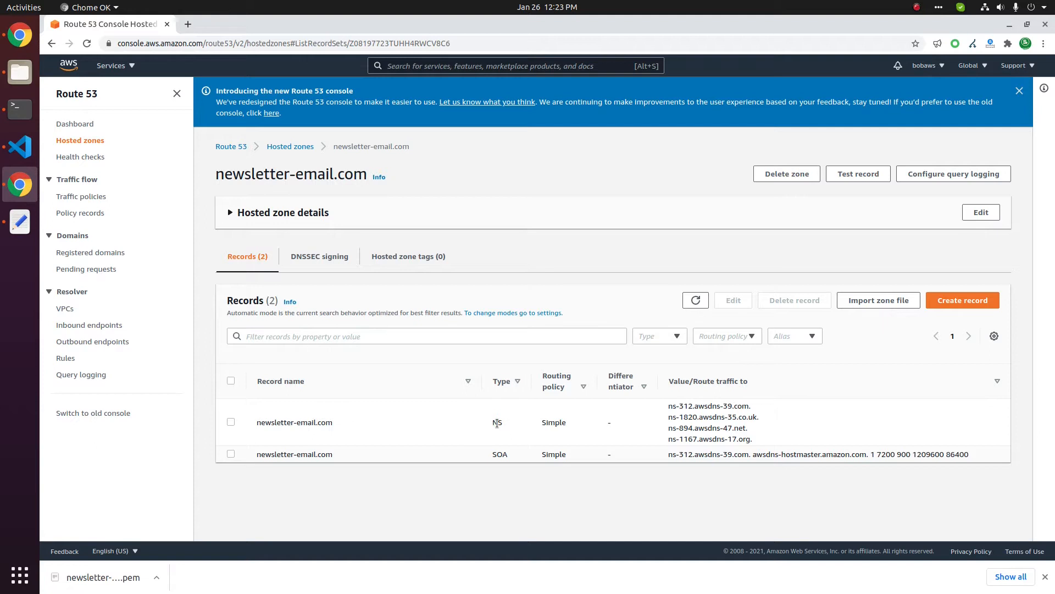
double_click(500, 454)
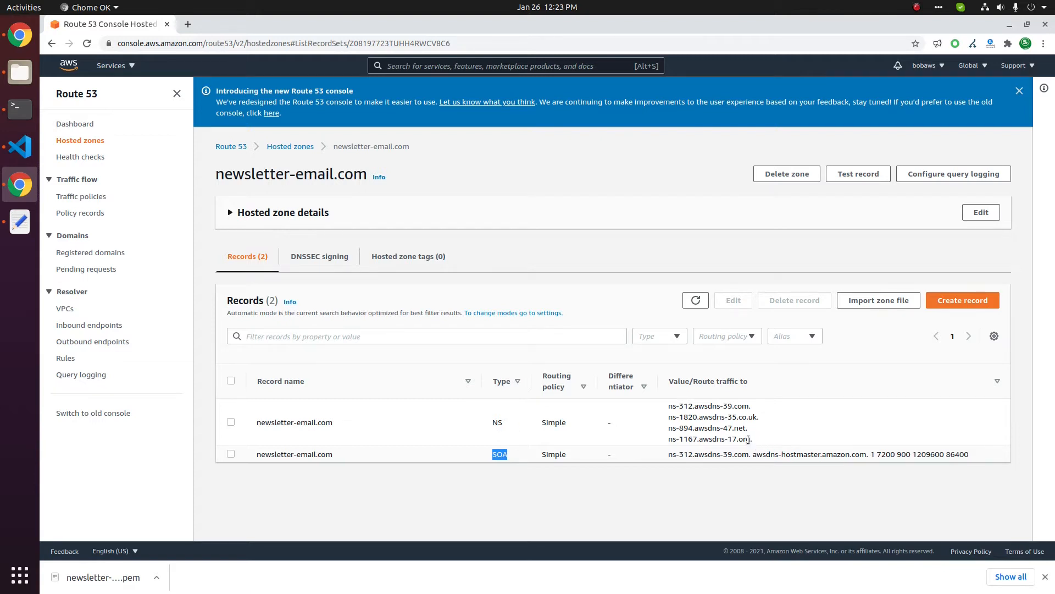
mouse_move(867, 352)
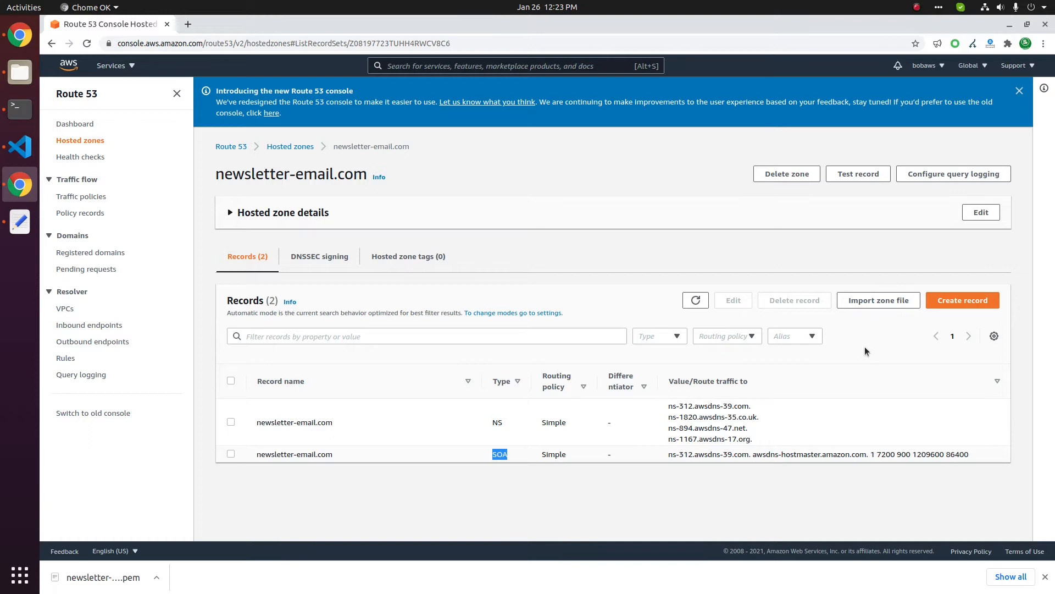
mouse_move(859, 351)
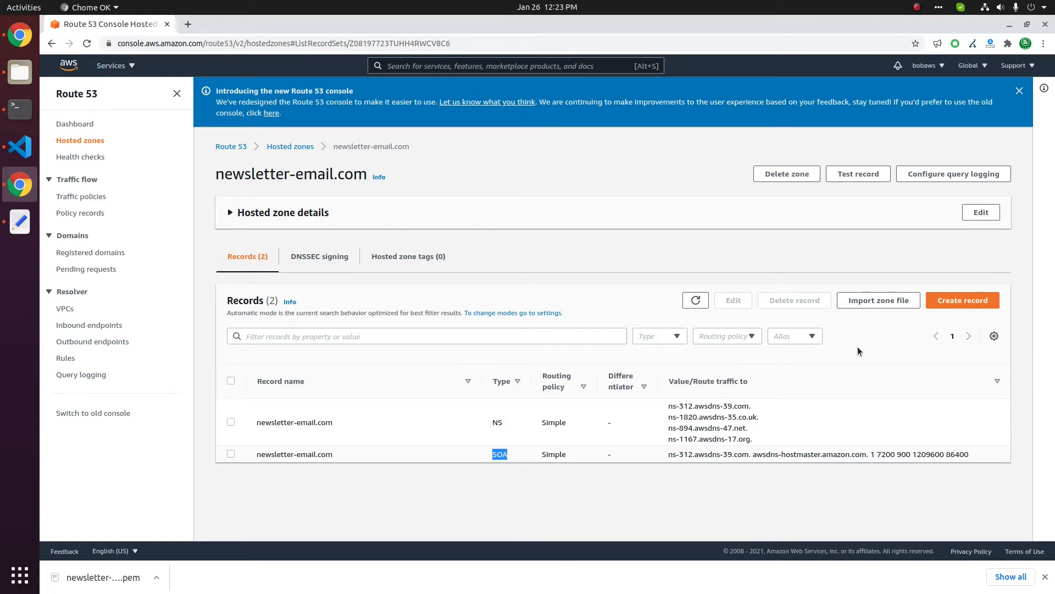
mouse_move(972, 317)
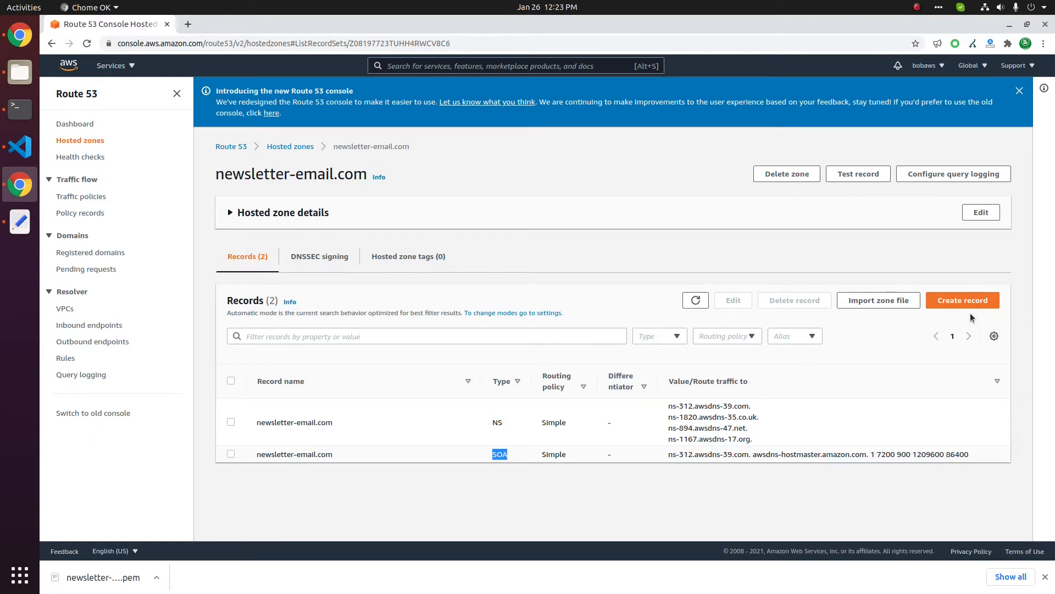
mouse_move(855, 339)
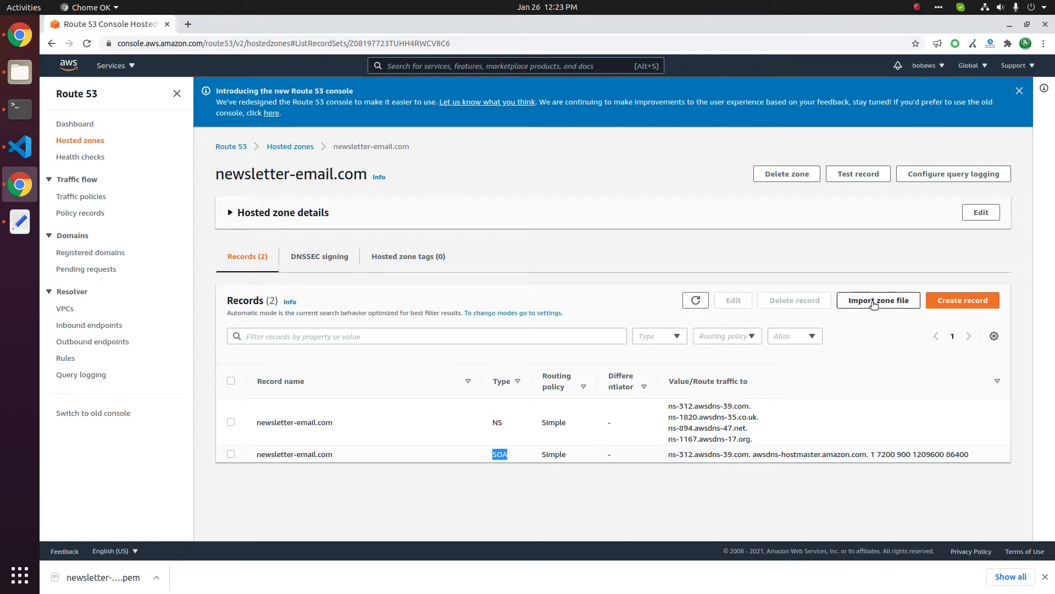
mouse_move(878, 310)
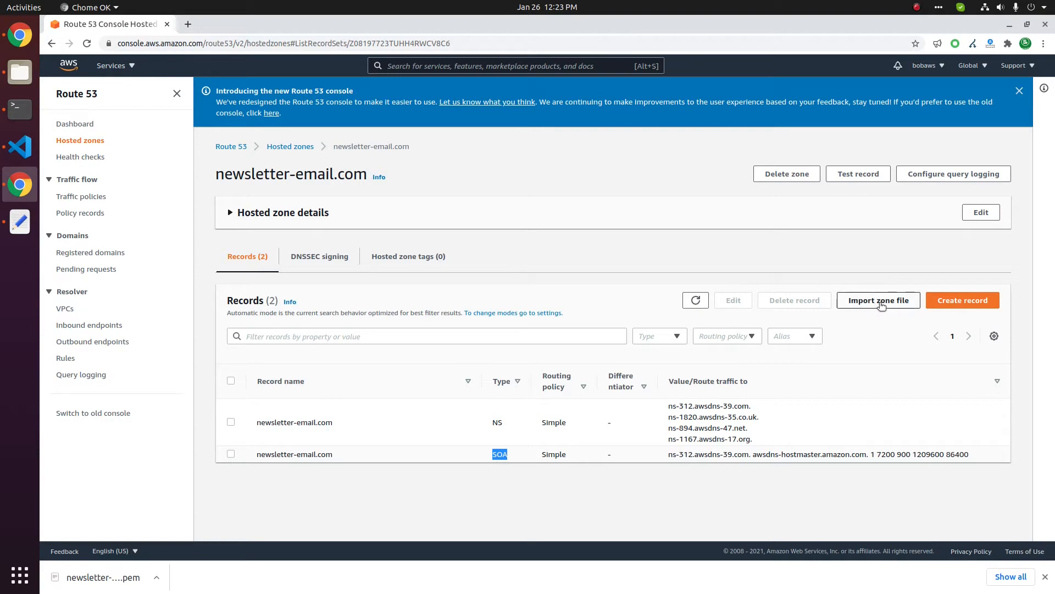
click(878, 300)
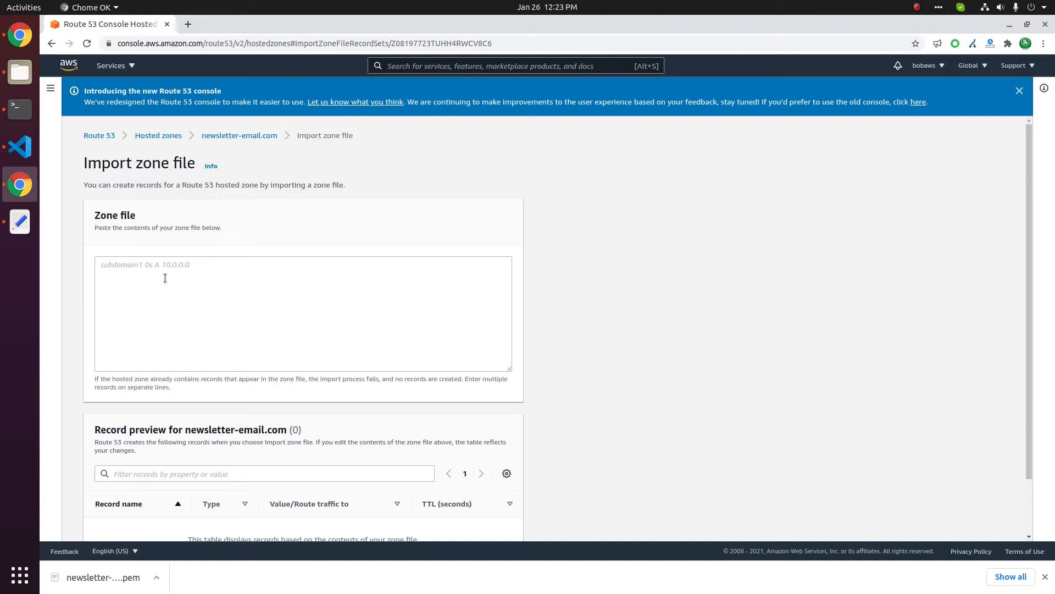
mouse_move(258, 275)
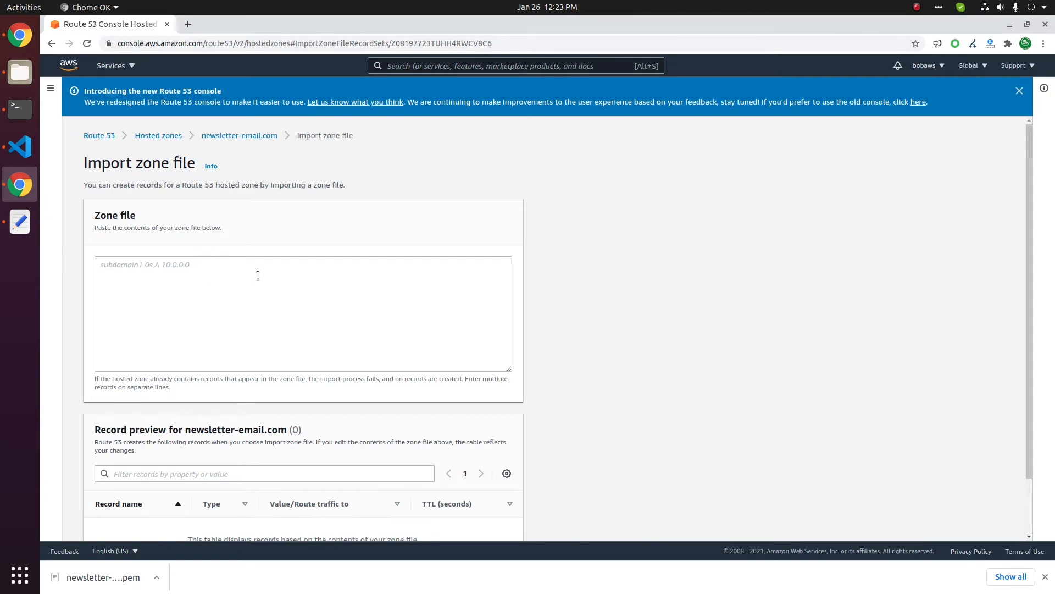
mouse_move(147, 274)
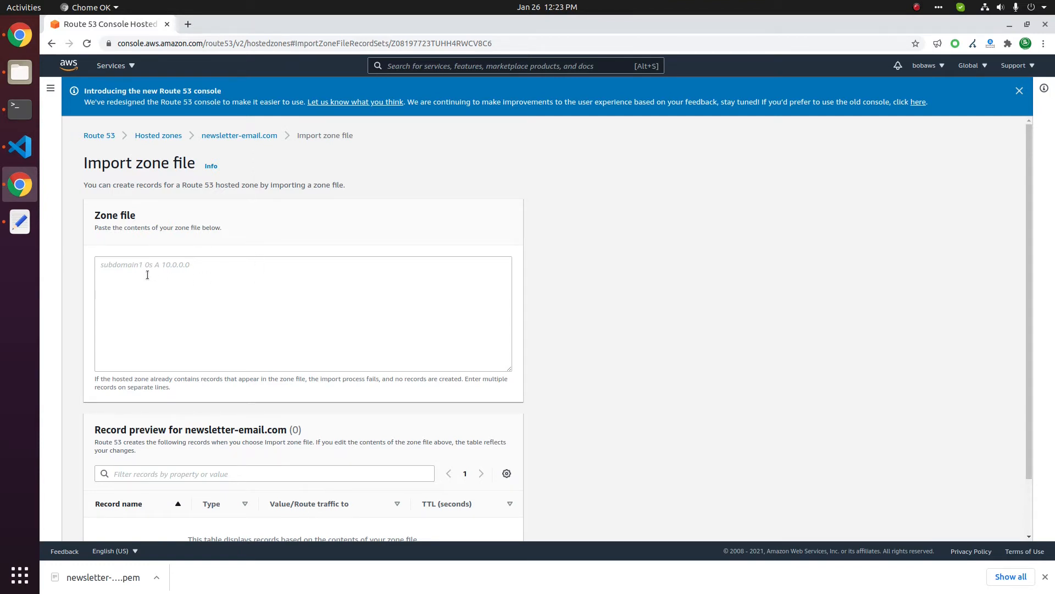
scroll(down, 3)
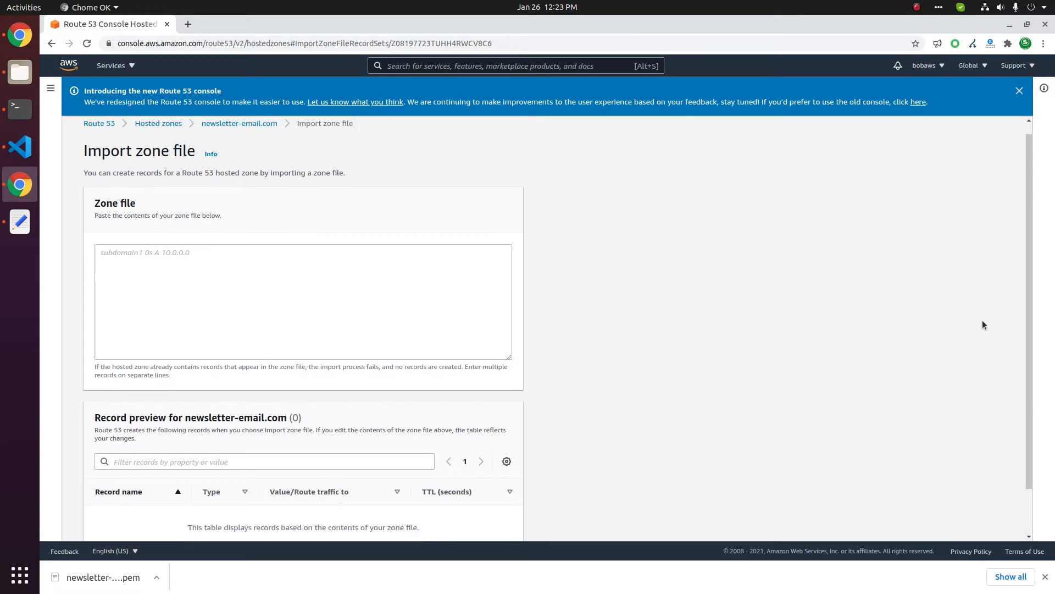
scroll(down, 3)
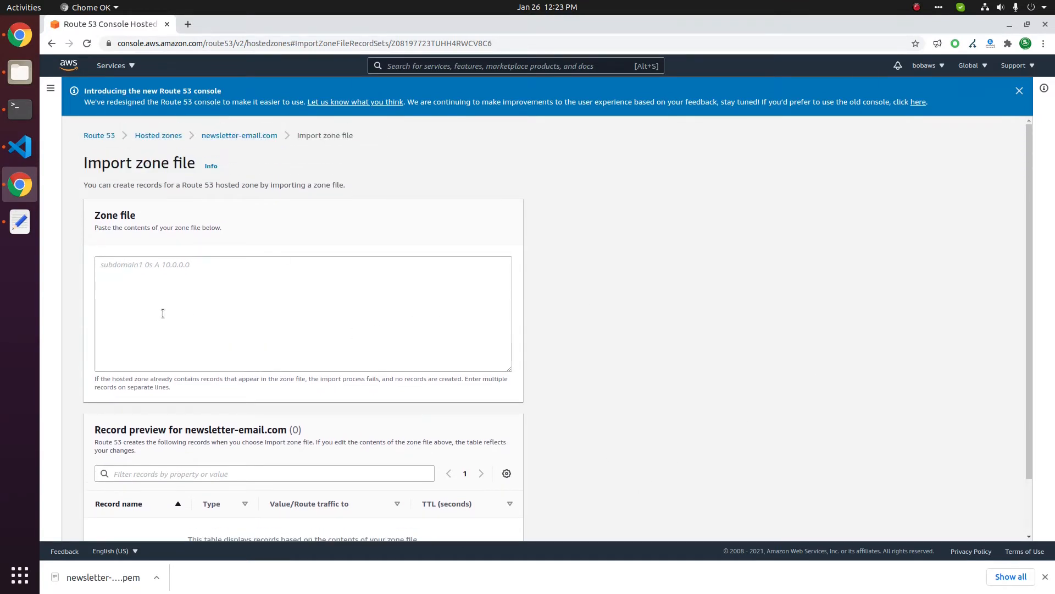
mouse_move(166, 376)
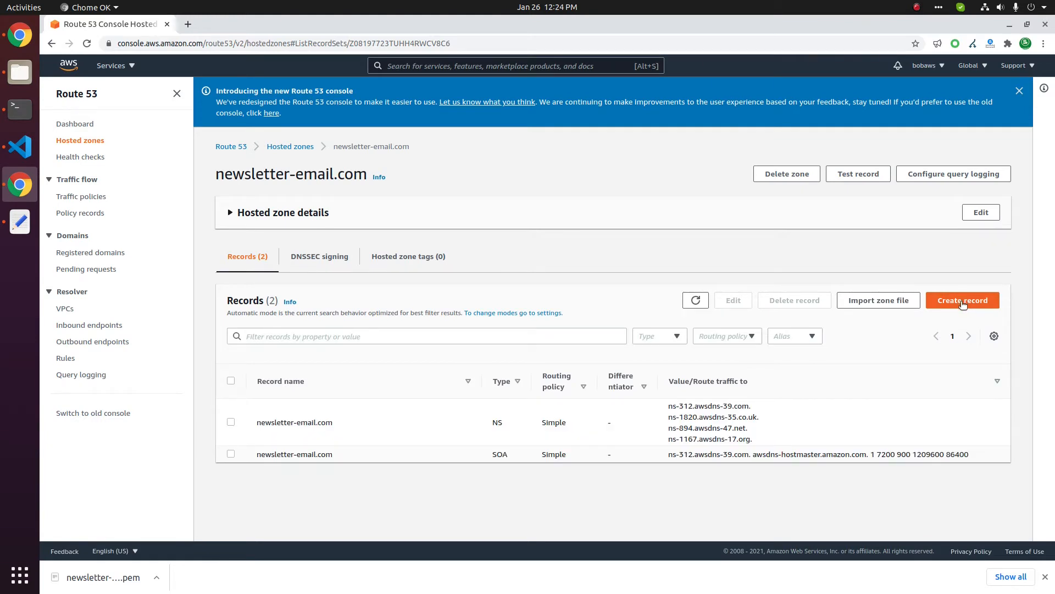
mouse_move(963, 305)
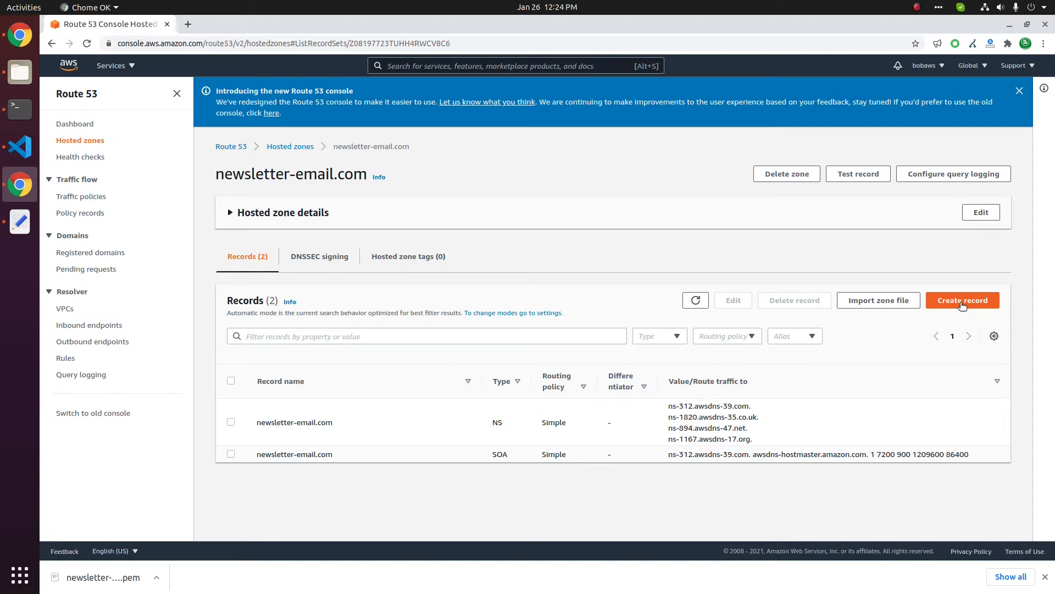
- Define a simple A record named @ pointing to 3.139.41.201 with TTL 300
click(962, 300)
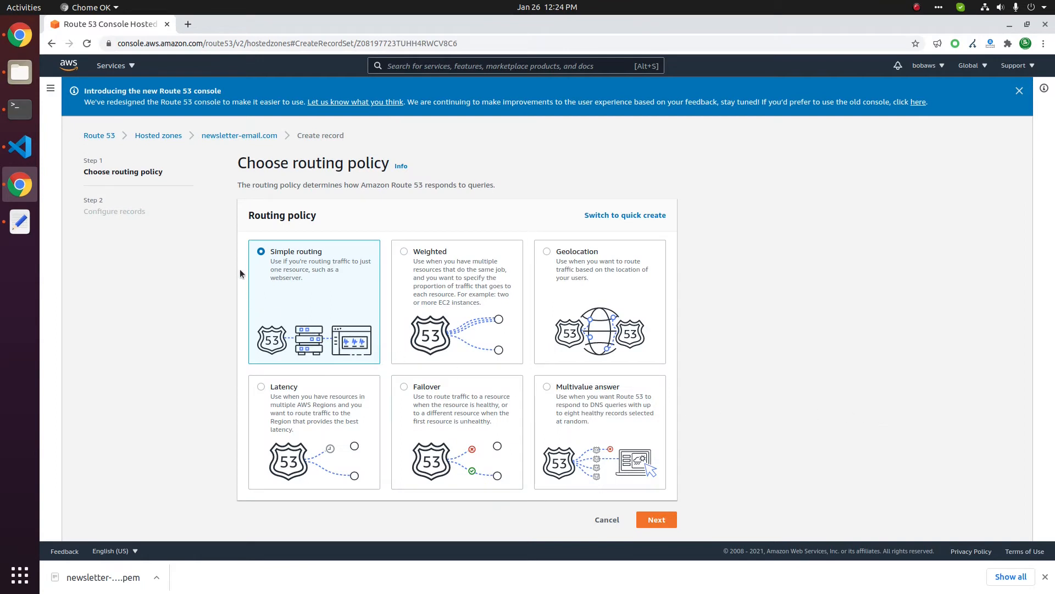
mouse_move(202, 339)
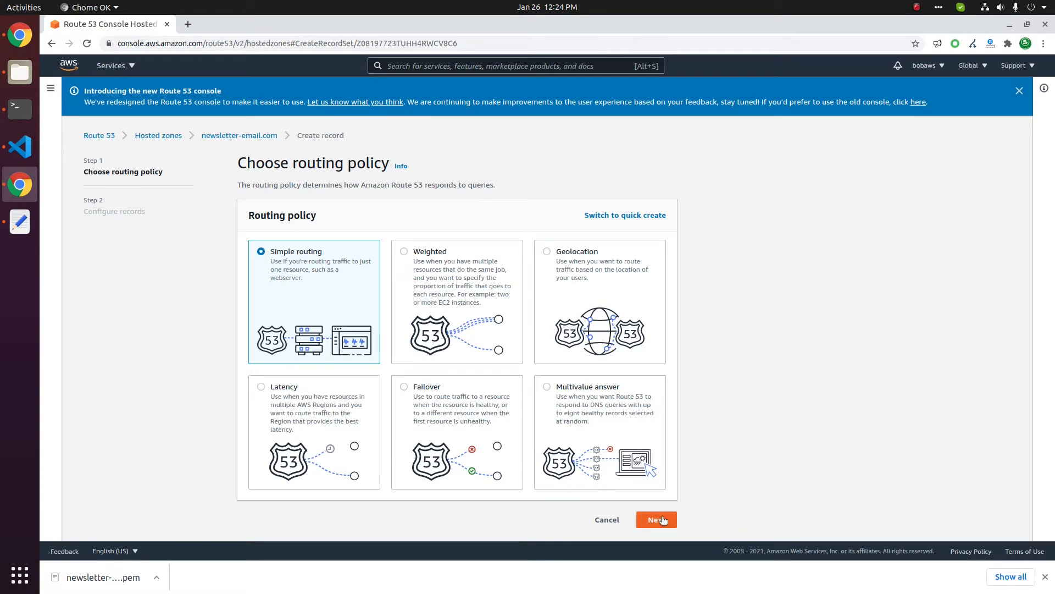
click(656, 520)
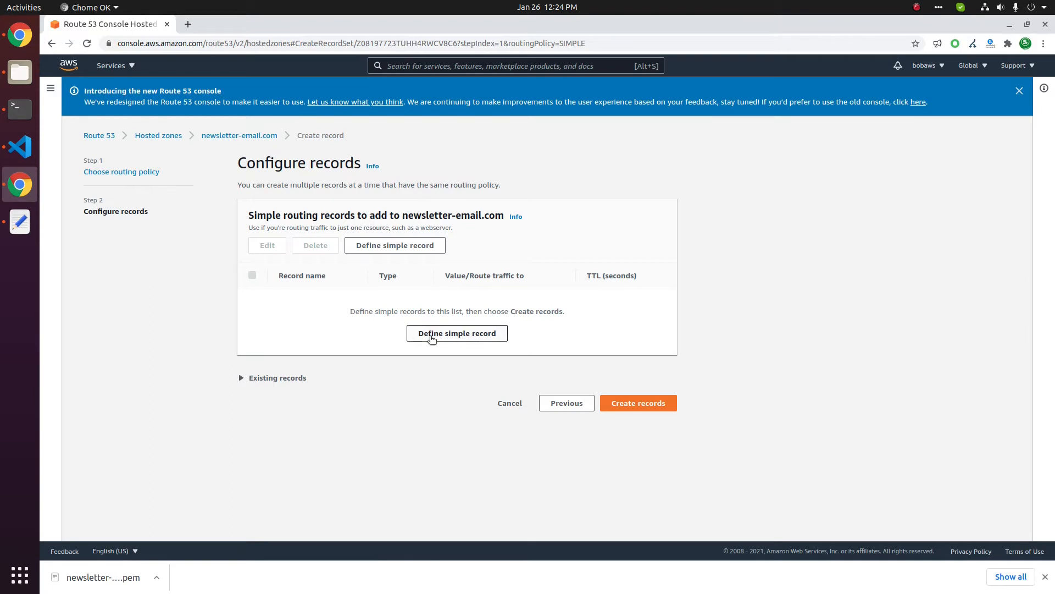
mouse_move(462, 340)
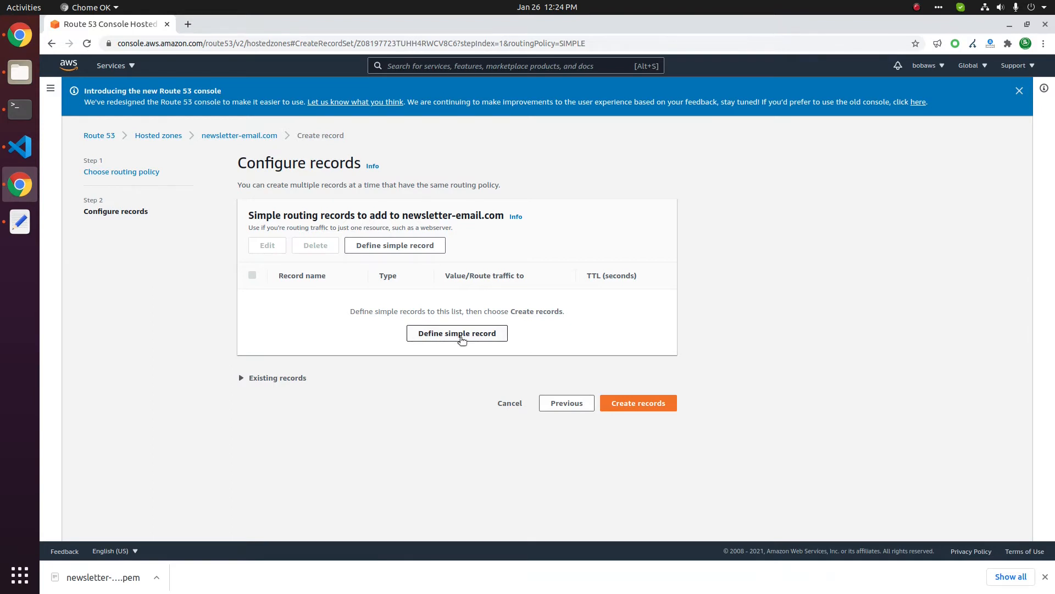
click(457, 334)
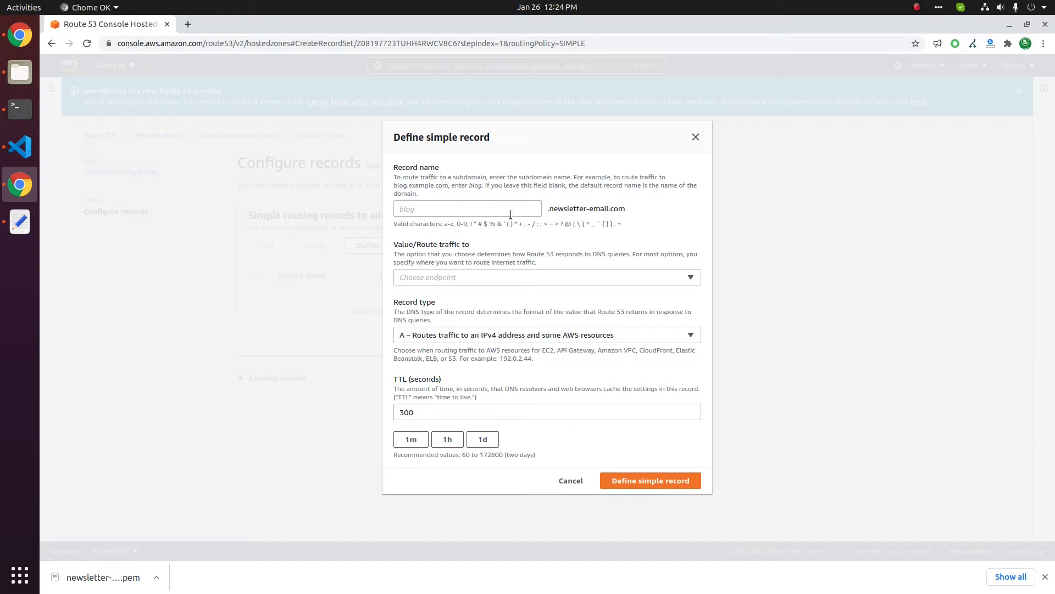
click(467, 208)
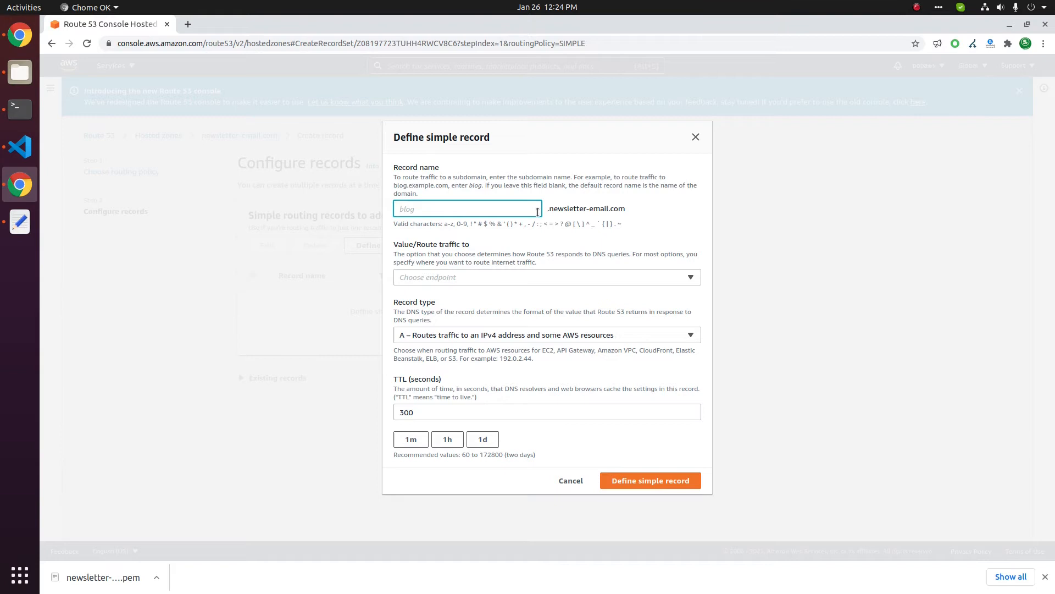
mouse_move(559, 227)
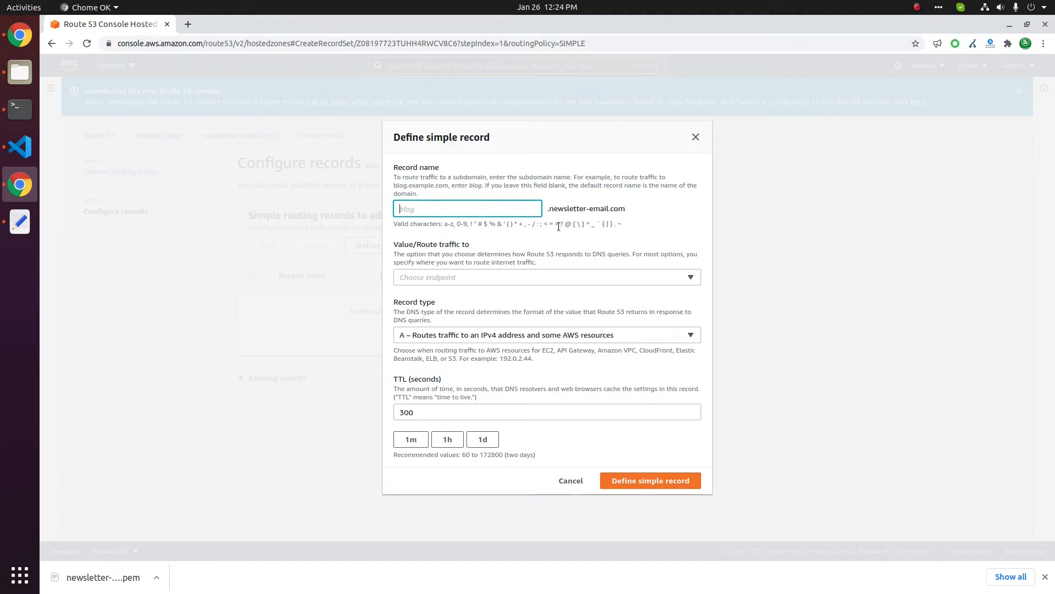
text(@)
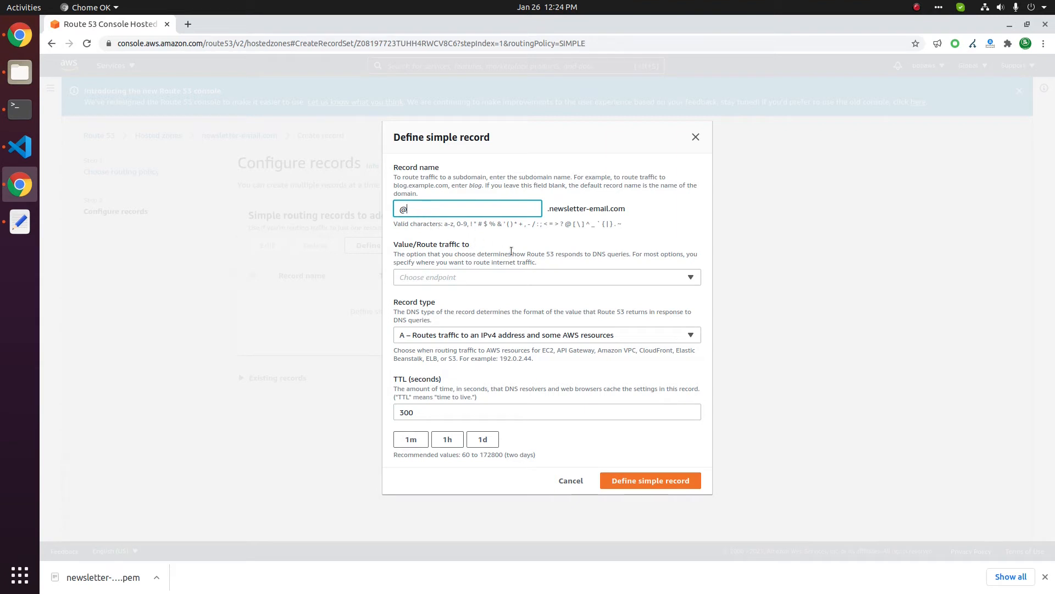
click(690, 335)
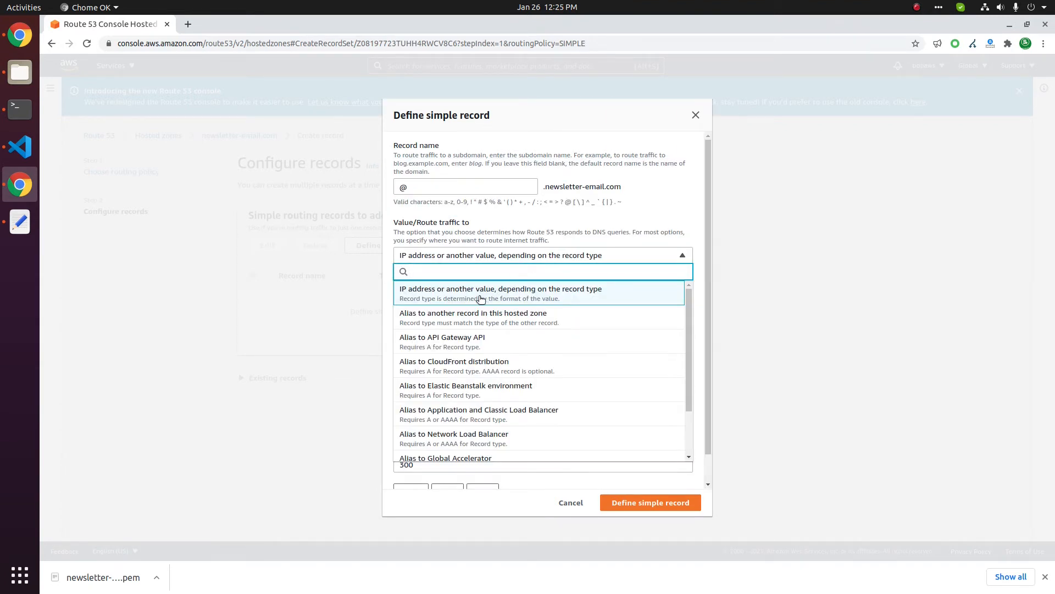
mouse_move(481, 298)
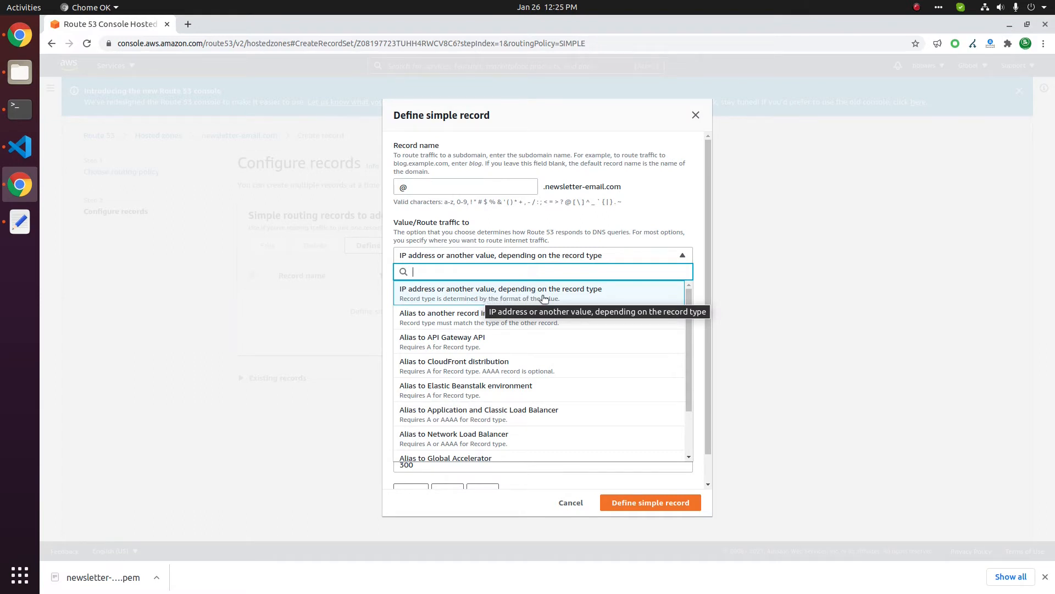
click(500, 289)
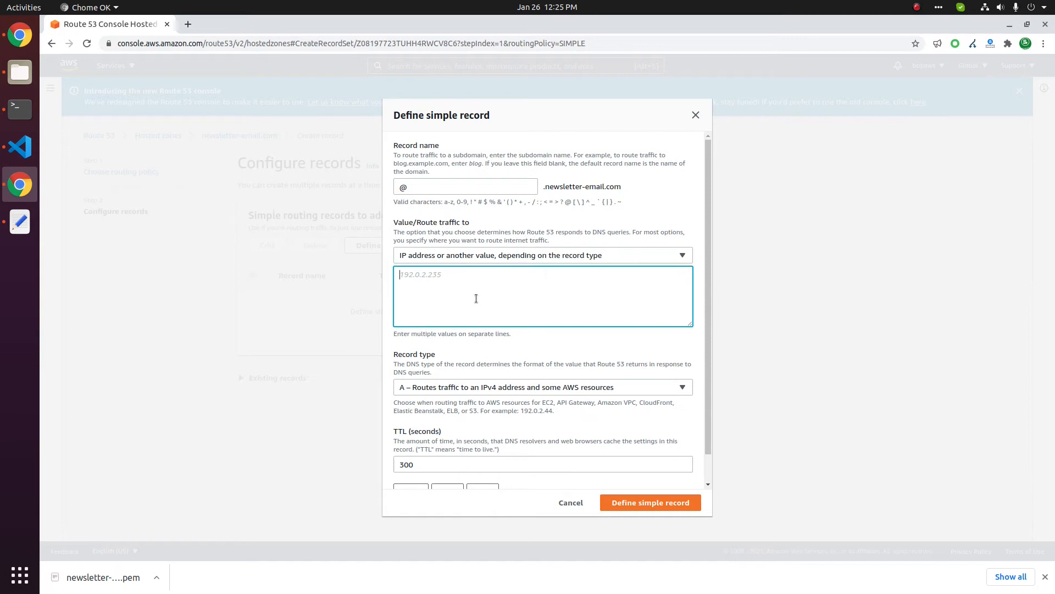
right_click(476, 298)
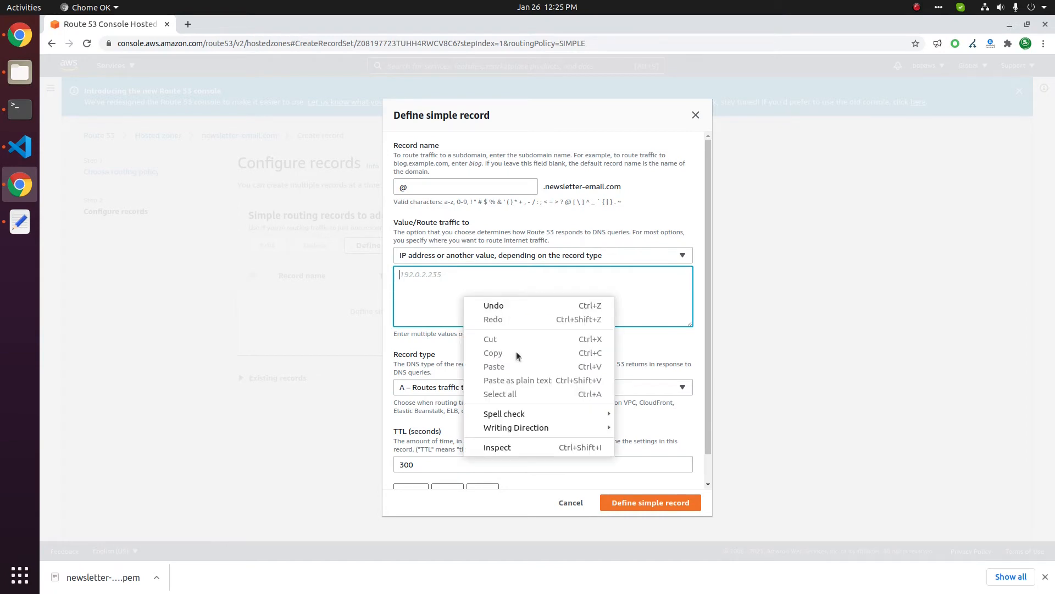
click(464, 288)
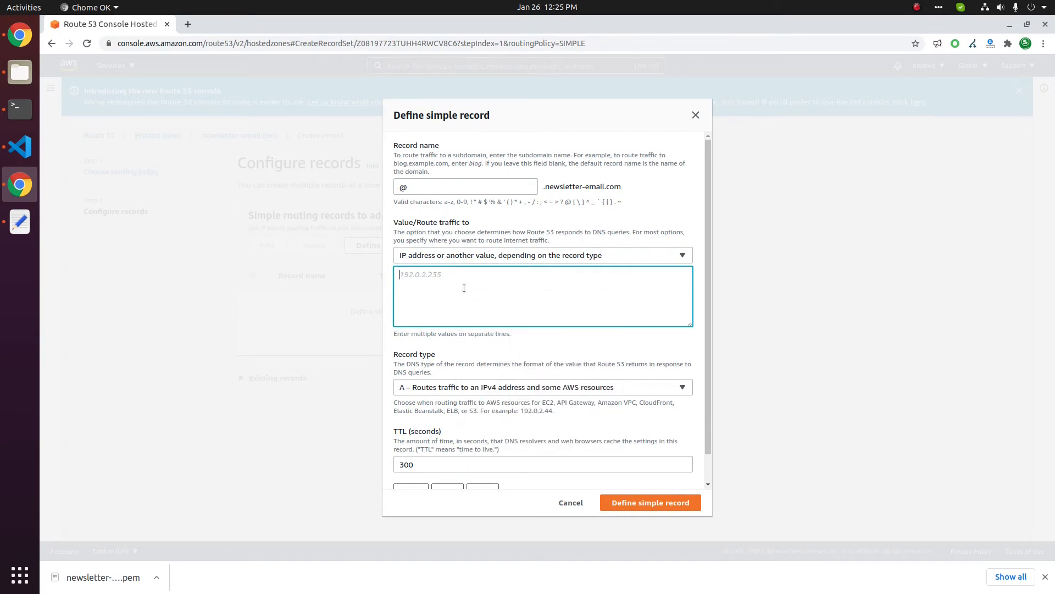
mouse_move(124, 243)
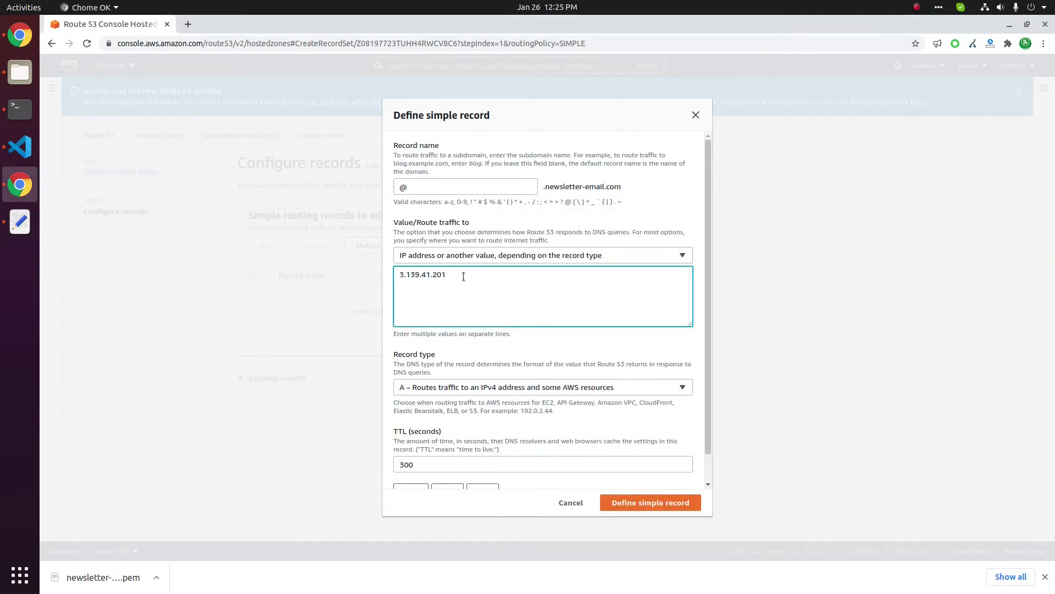
scroll(down, 3)
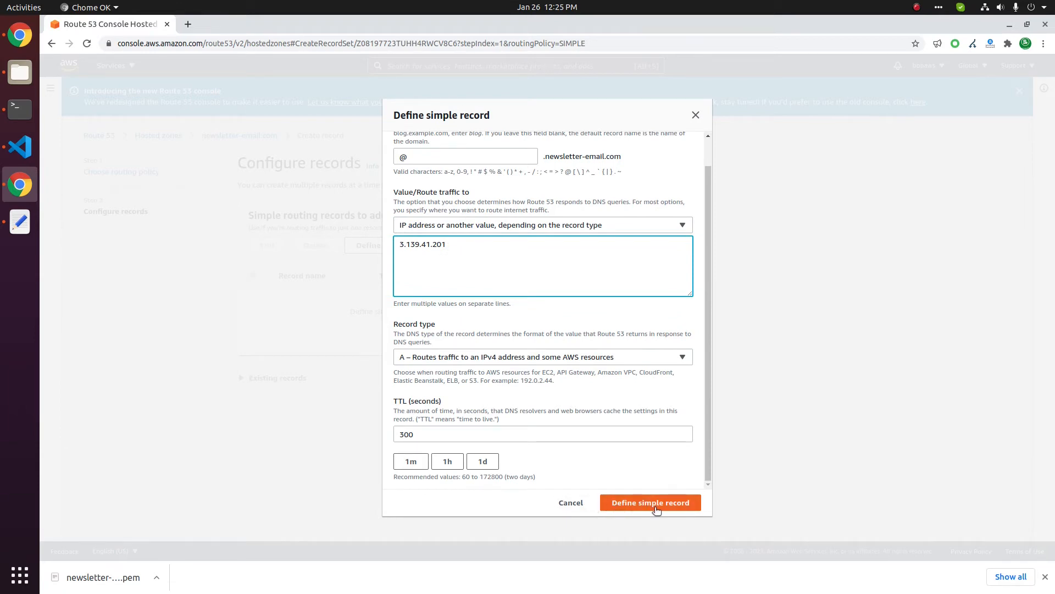
click(650, 503)
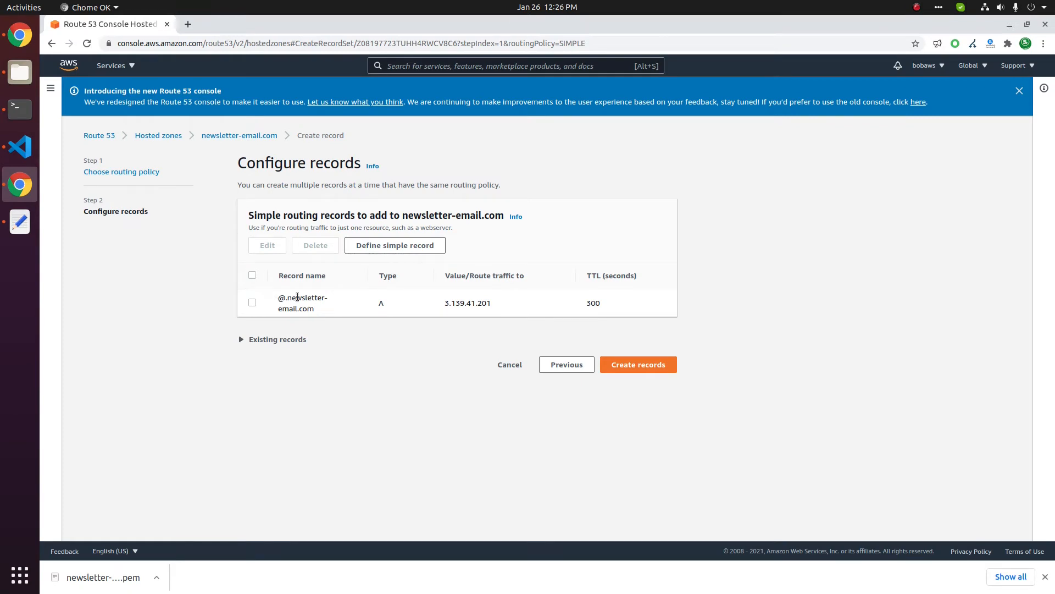
- Define a second simple A record, www, routing to IP 3.139.41.201
double_click(303, 303)
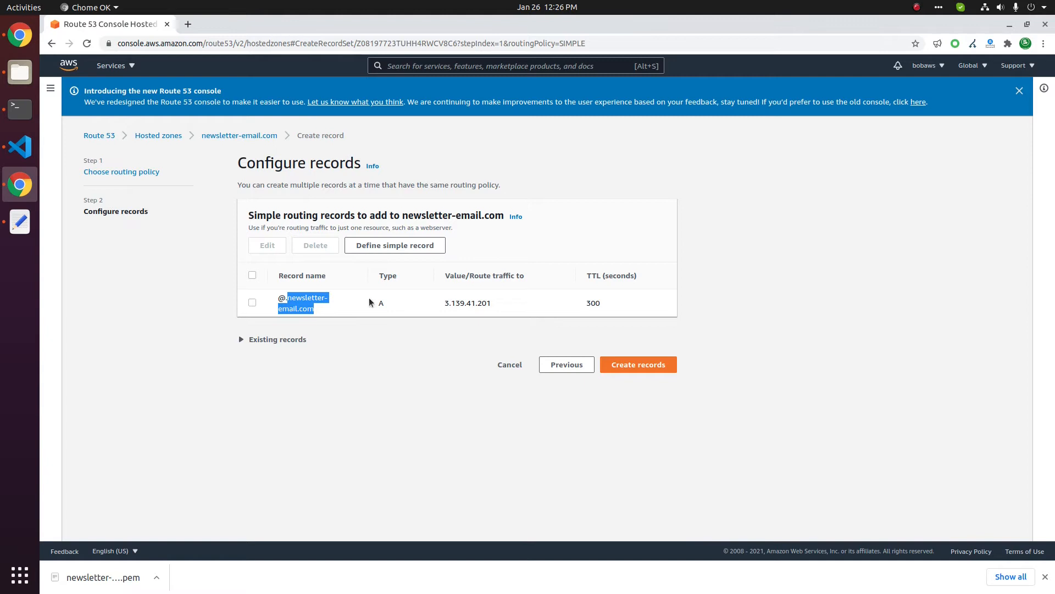
mouse_move(370, 256)
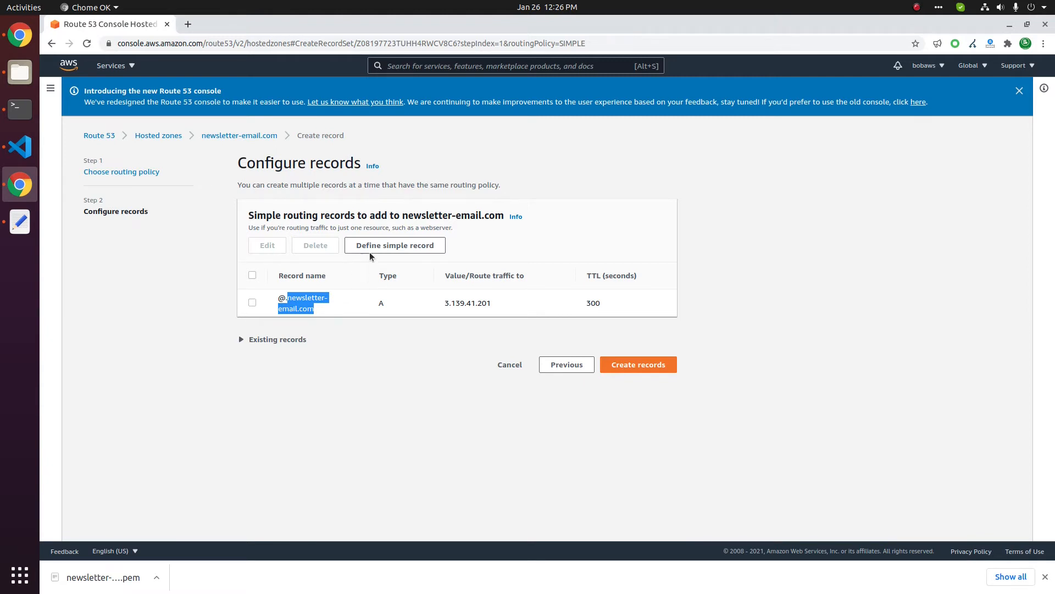
click(394, 245)
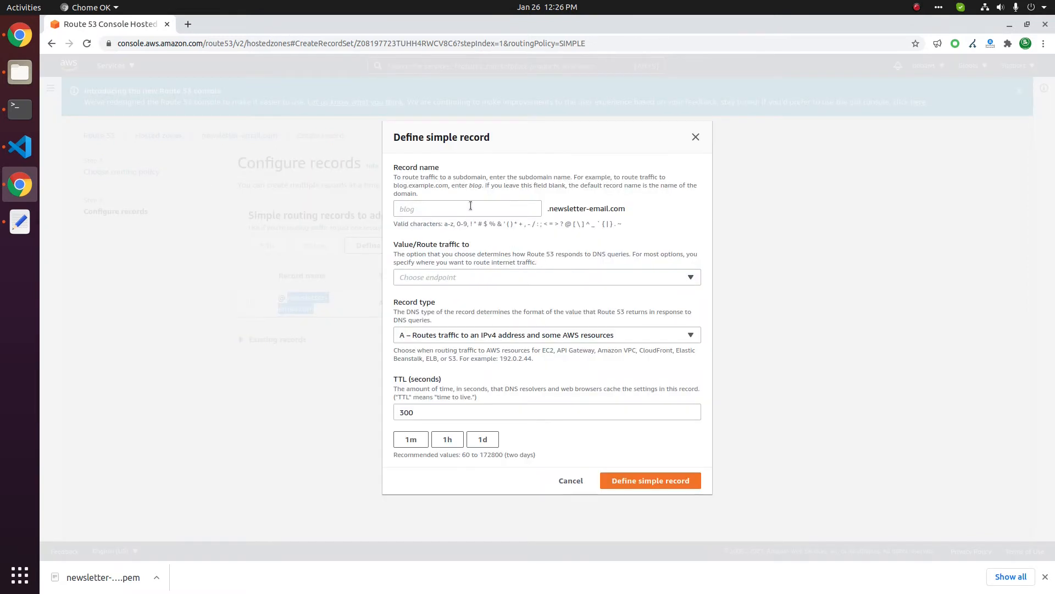
click(468, 208)
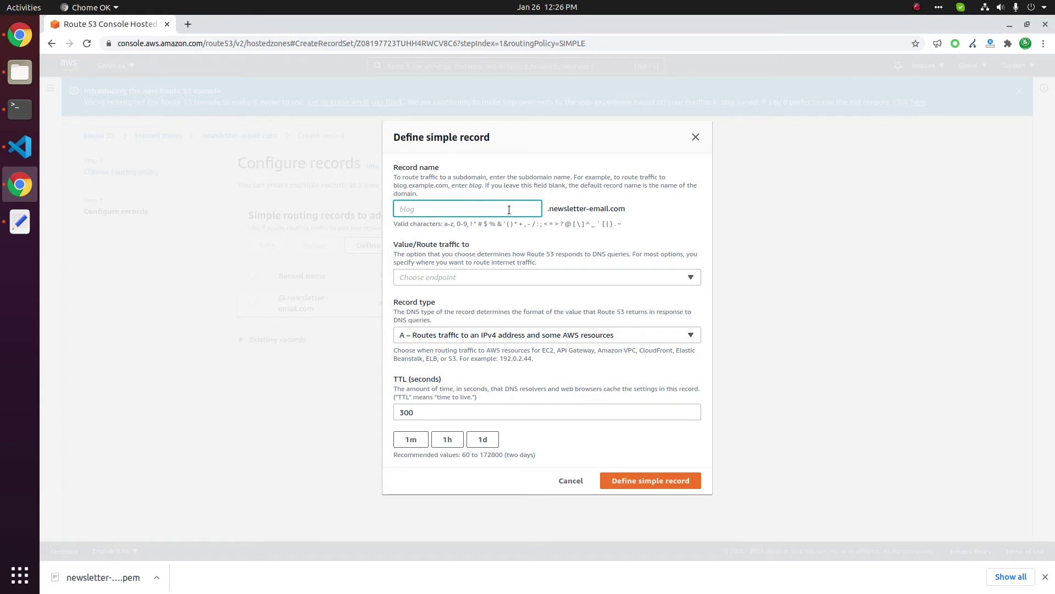
text(www)
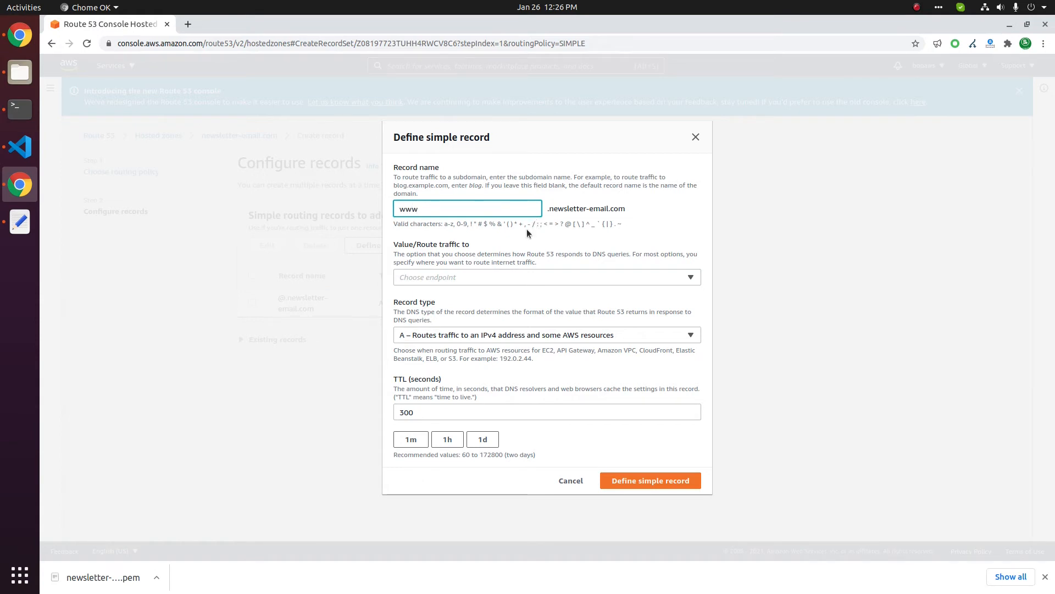
click(547, 277)
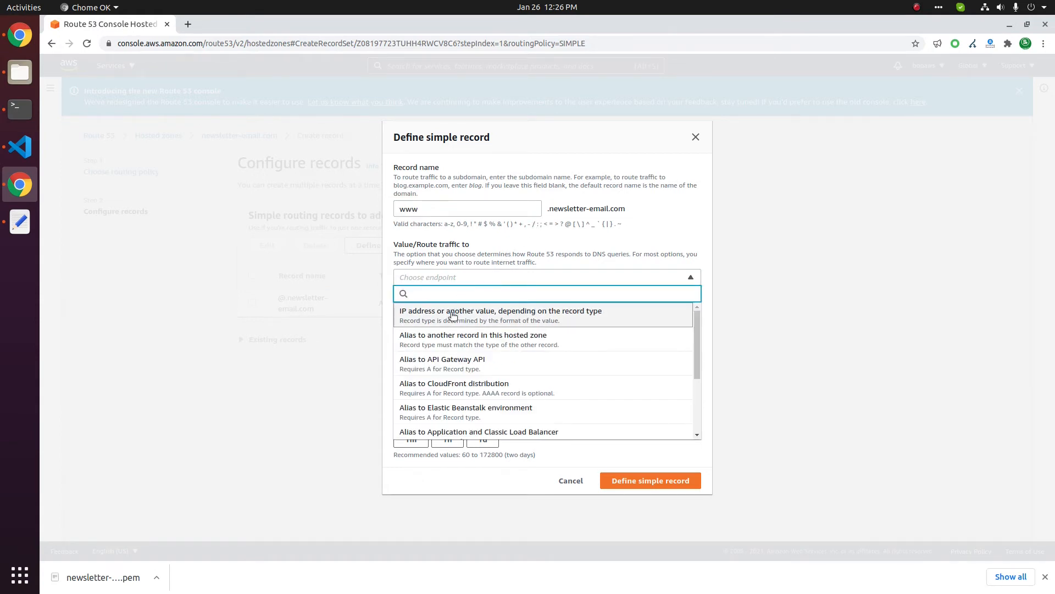
click(499, 310)
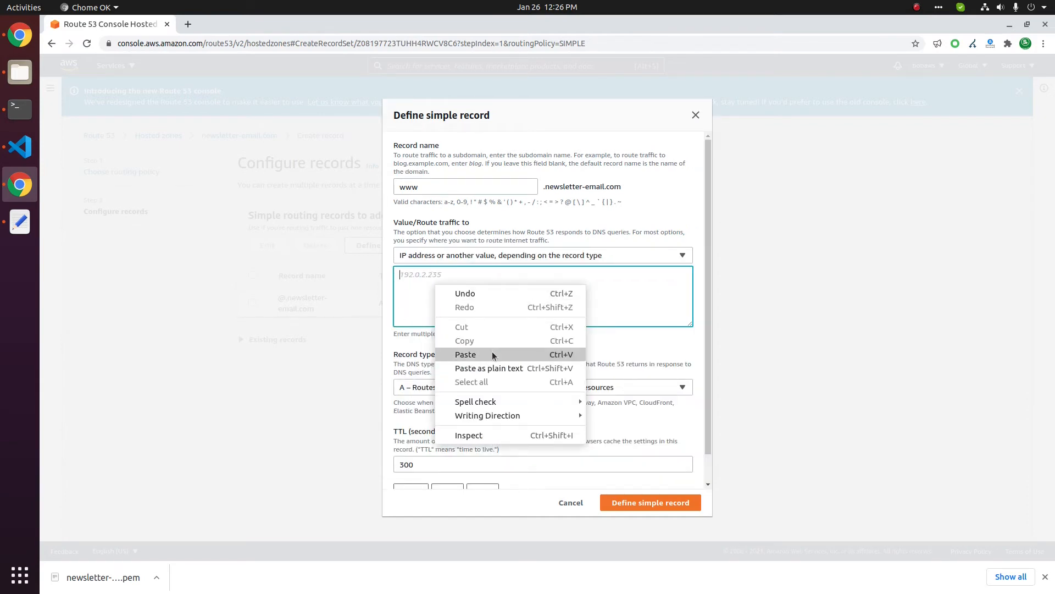
click(465, 354)
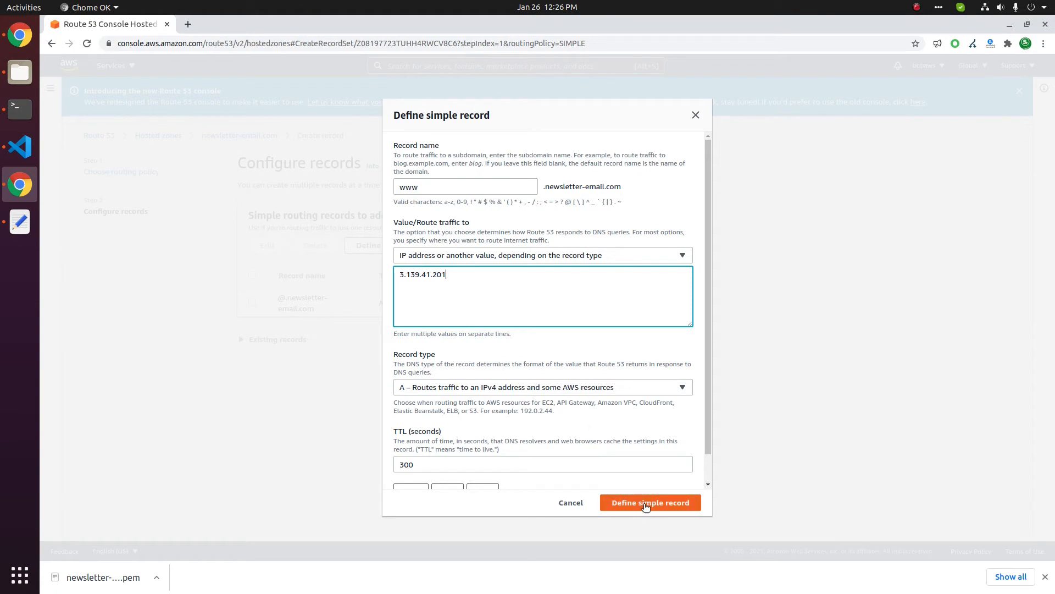
click(650, 502)
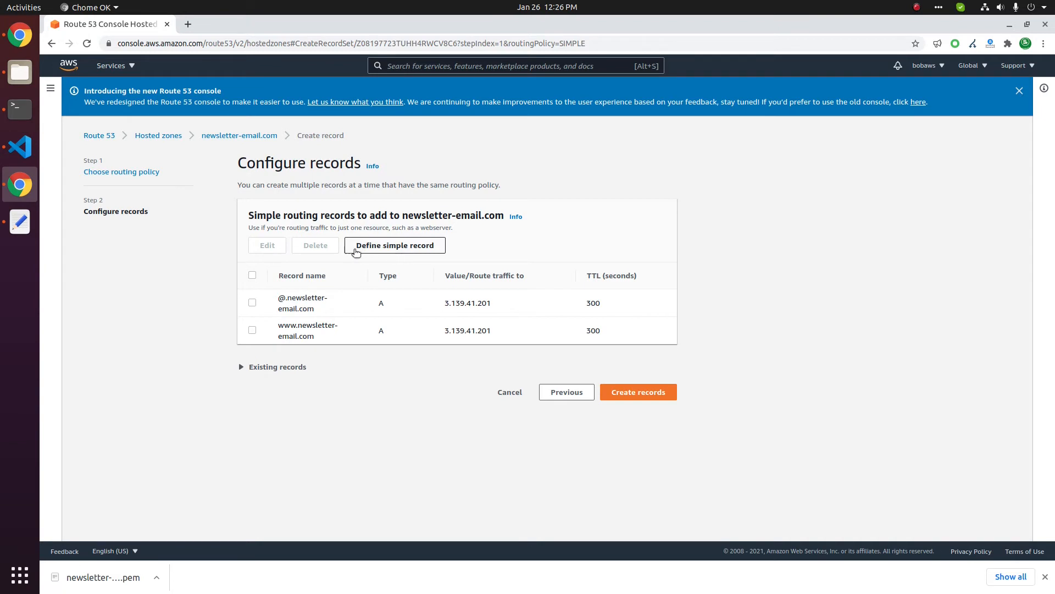
mouse_move(434, 255)
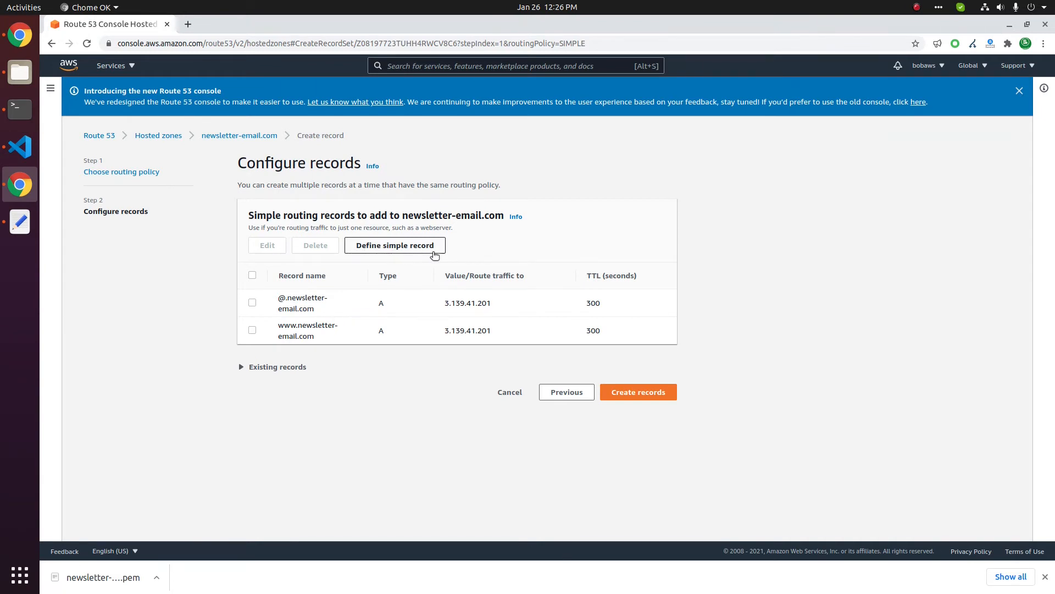
mouse_move(411, 245)
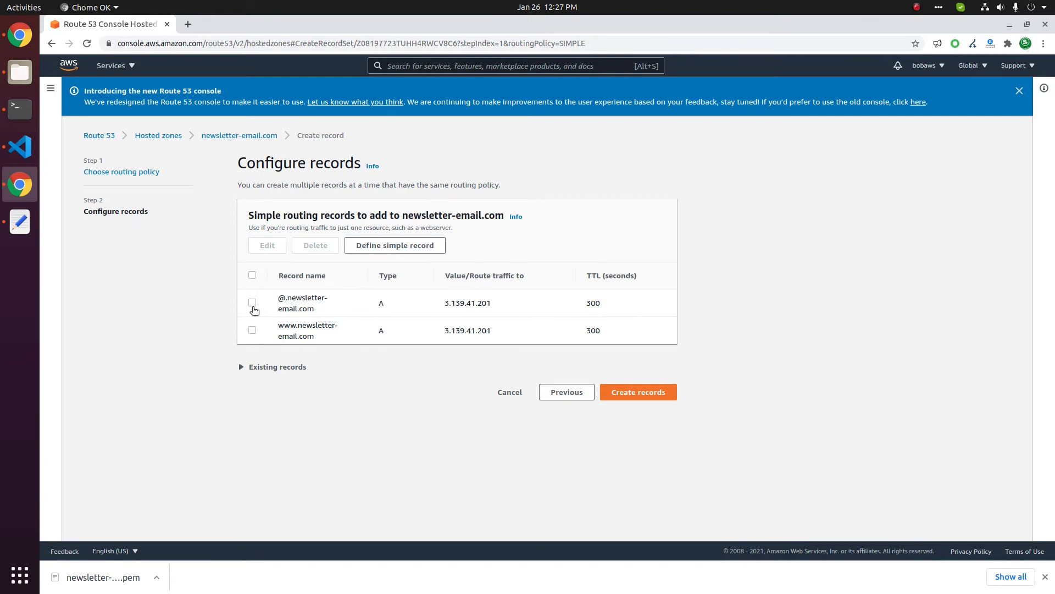
mouse_move(246, 341)
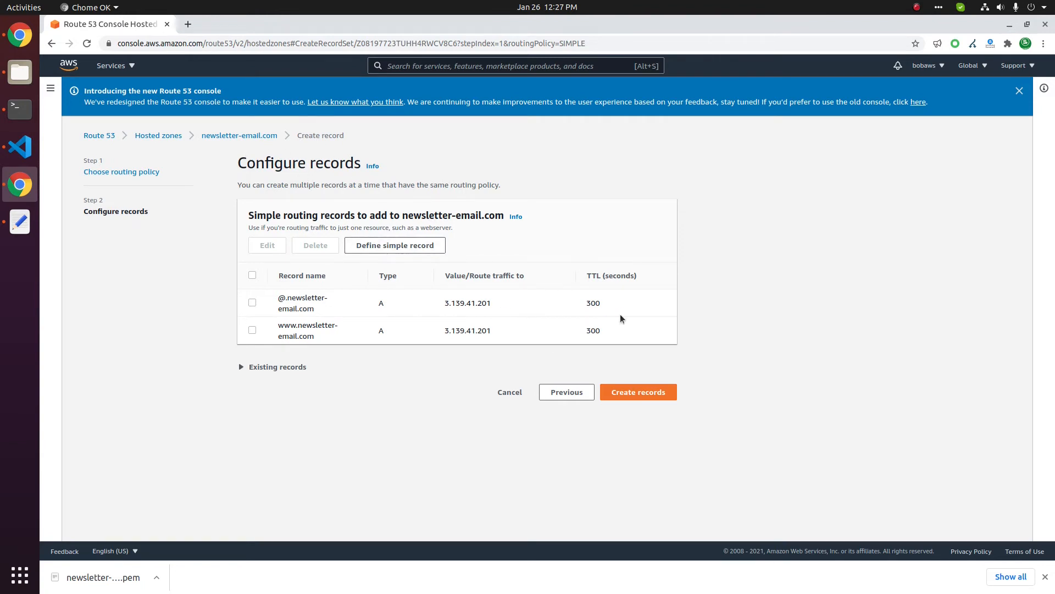
mouse_move(617, 319)
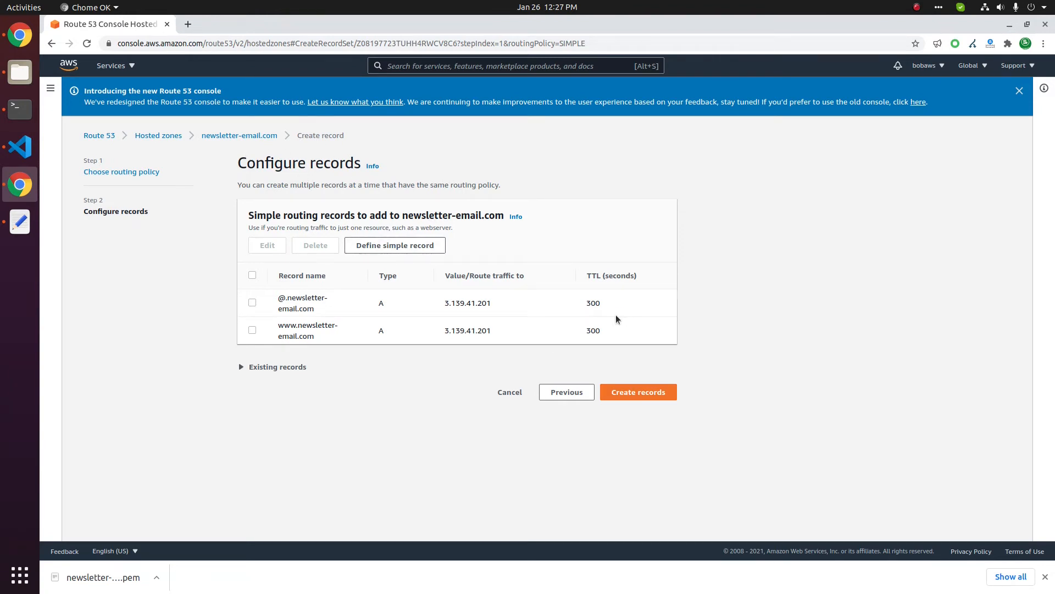
mouse_move(652, 400)
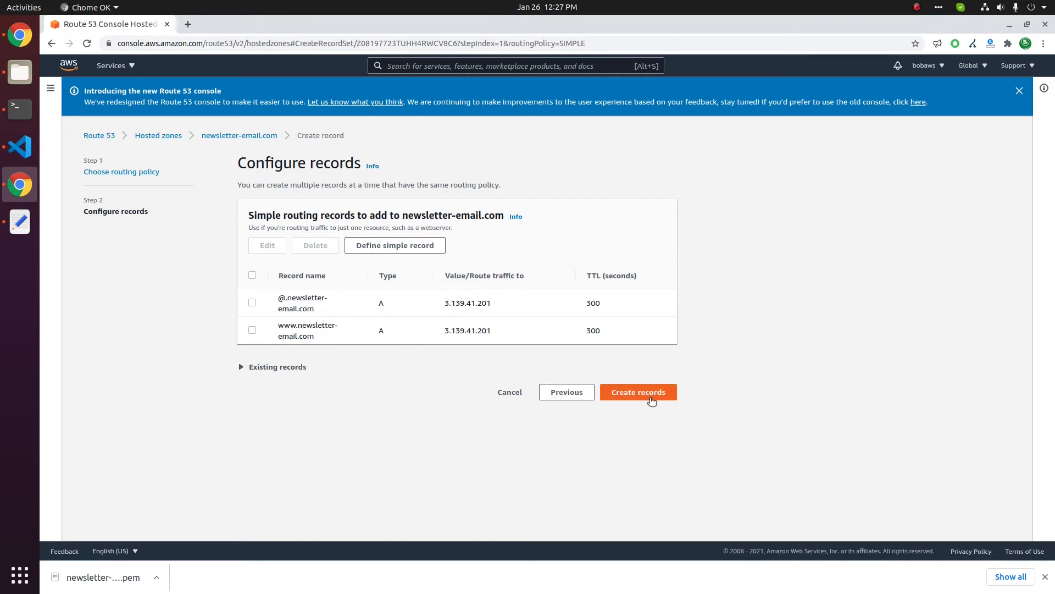
- Submit the pending @ and www A records with Create records
click(638, 392)
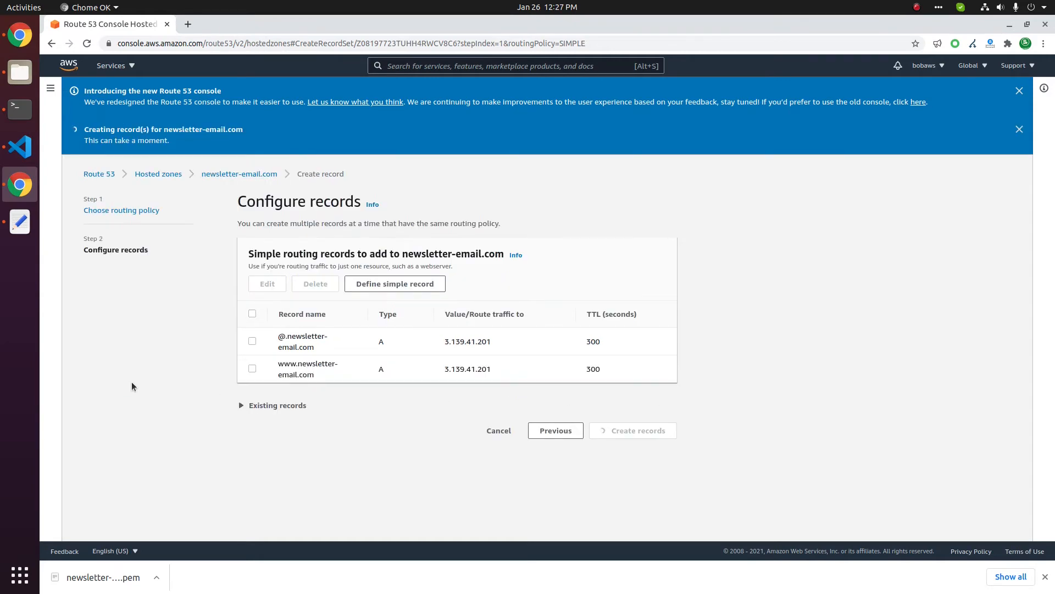
click(632, 431)
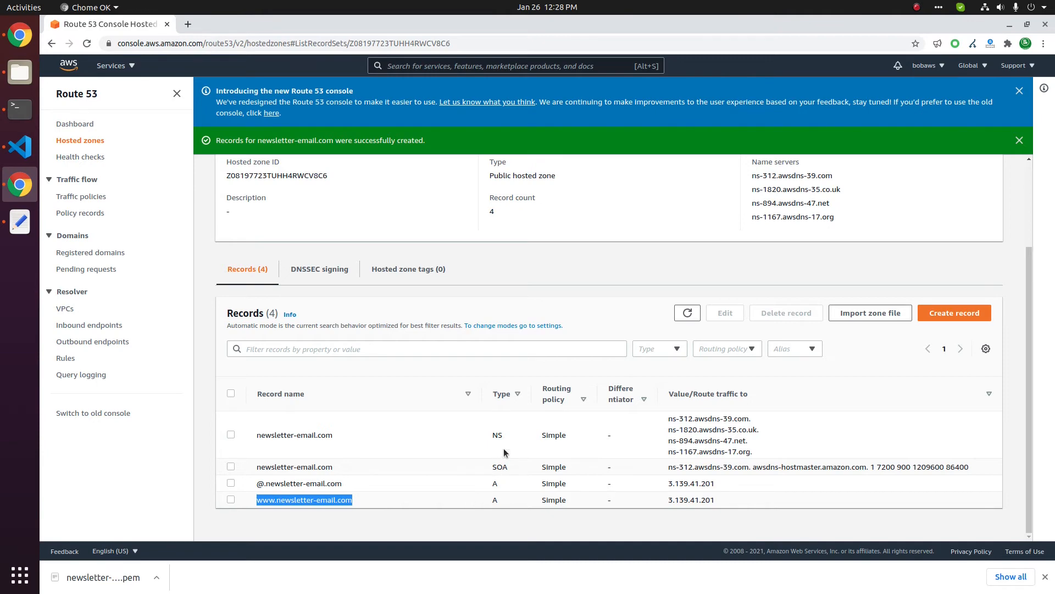
mouse_move(752, 178)
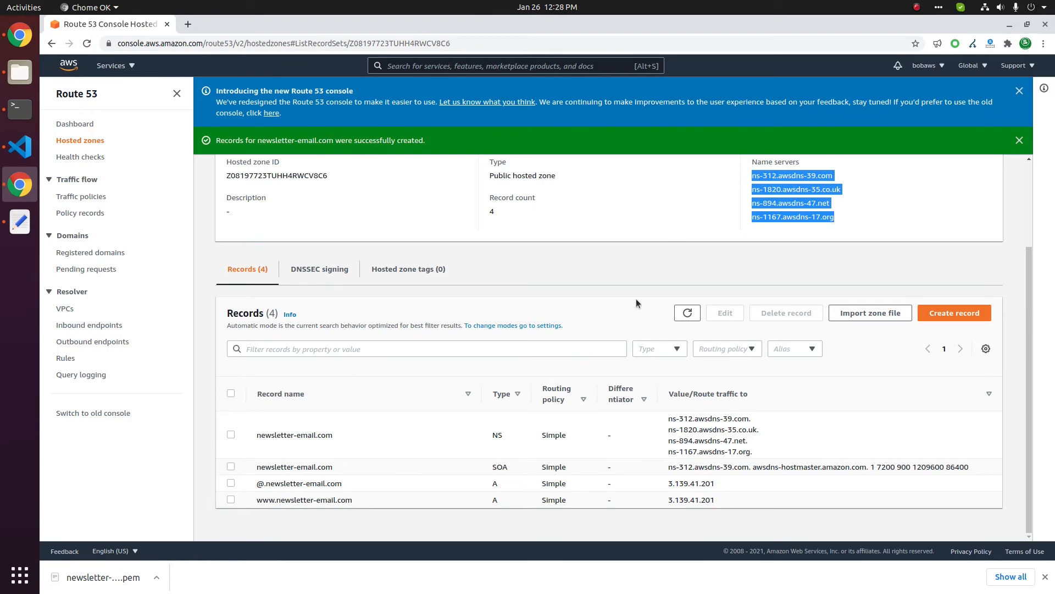
- Switch from the hosted zone's records to the Terminal window
click(20, 109)
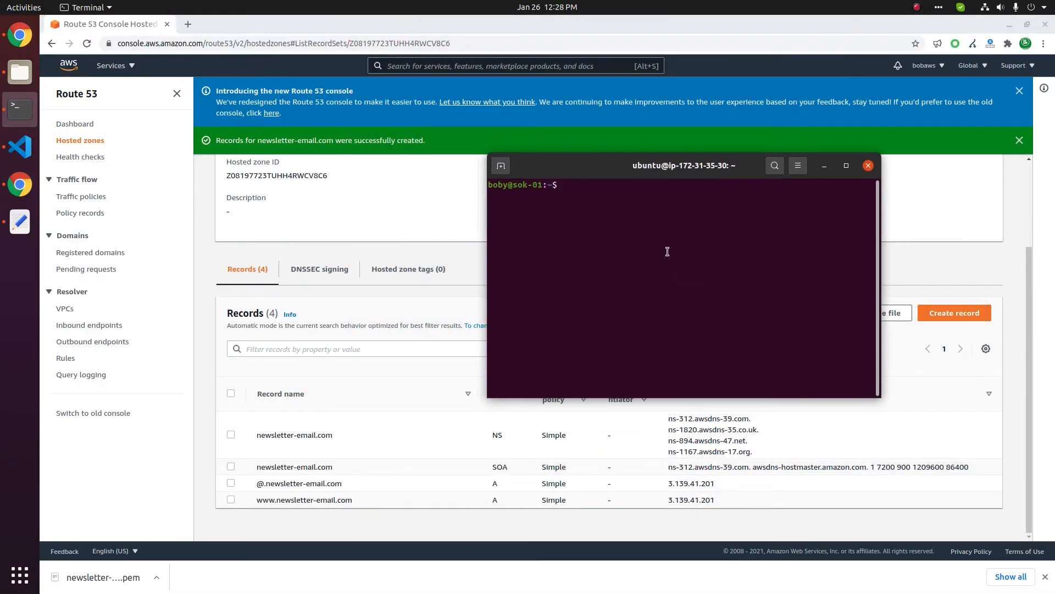
- Run dig +short a newsletter-email.com against name server ns-312.awsdns-39.com
text(dig _)
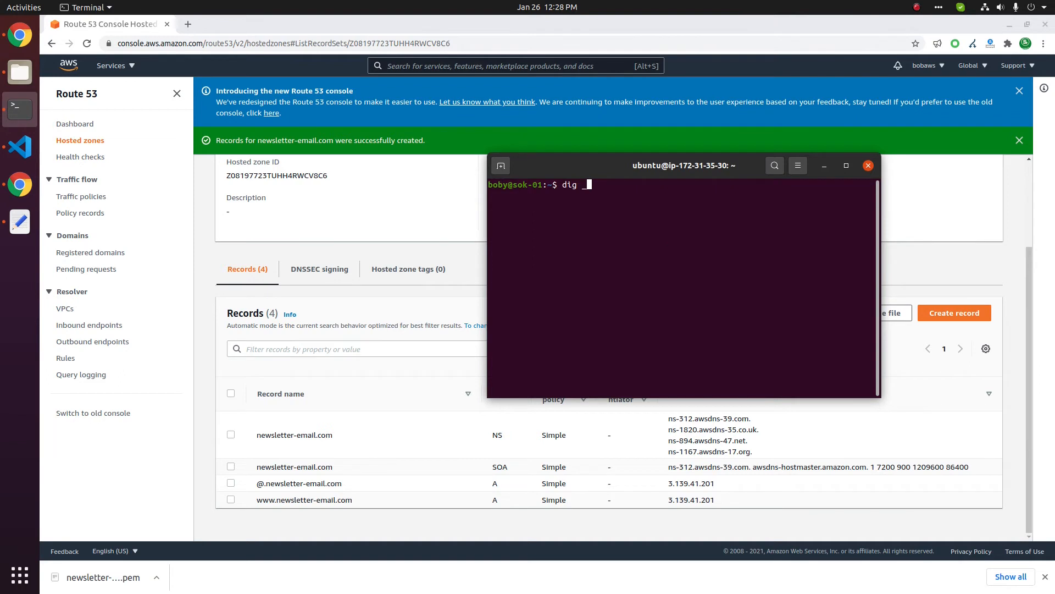
text(+sho)
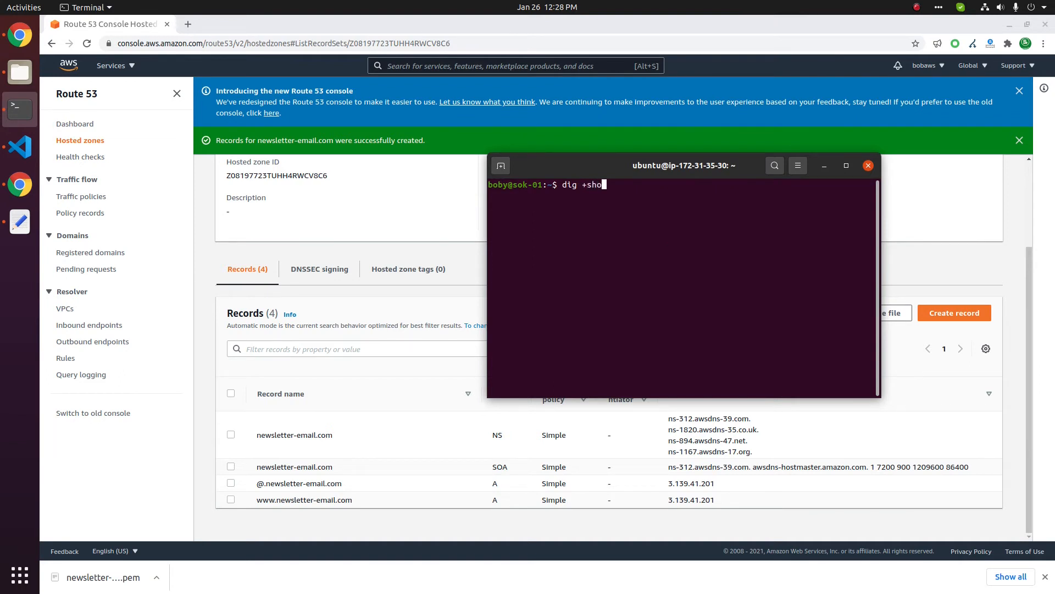
text(rt)
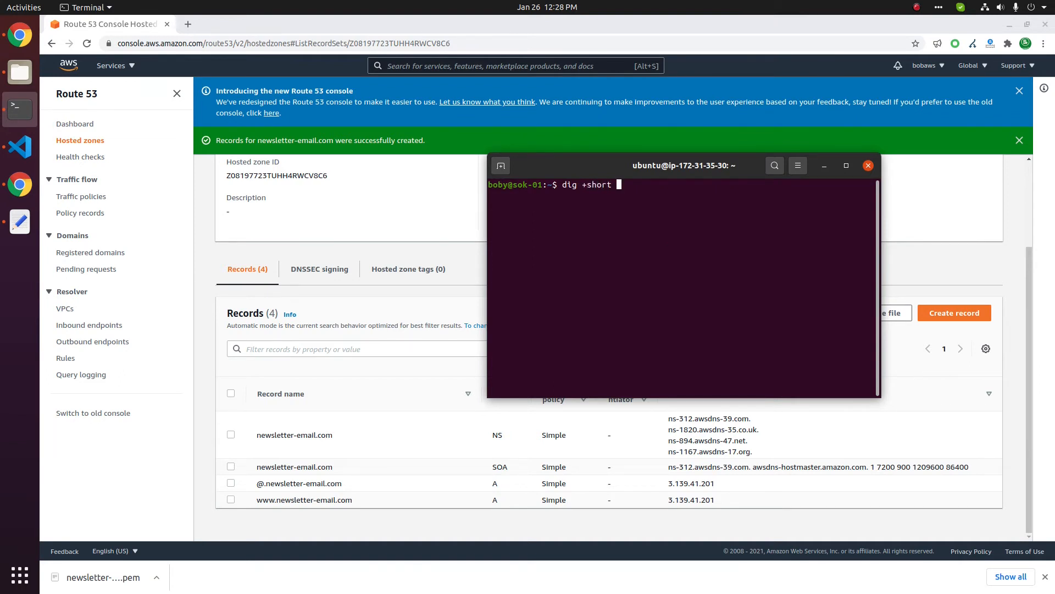
text(a)
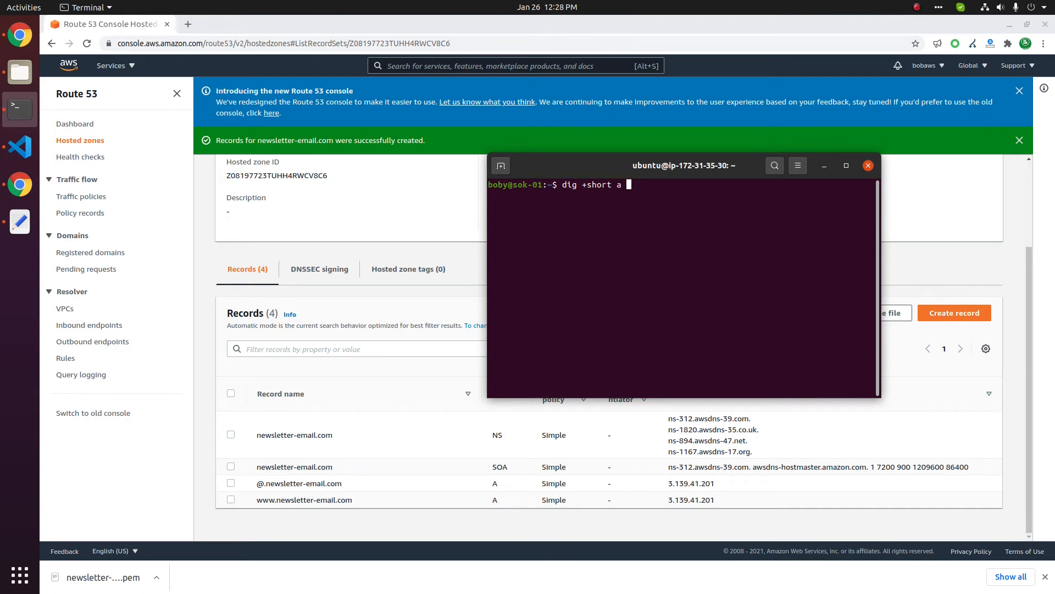
mouse_move(252, 481)
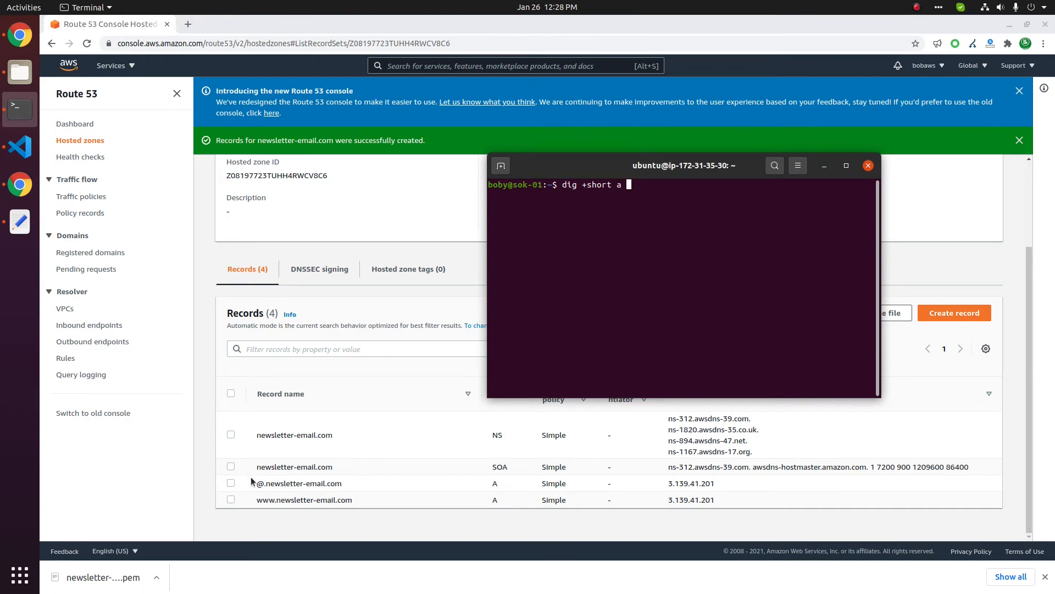
right_click(319, 483)
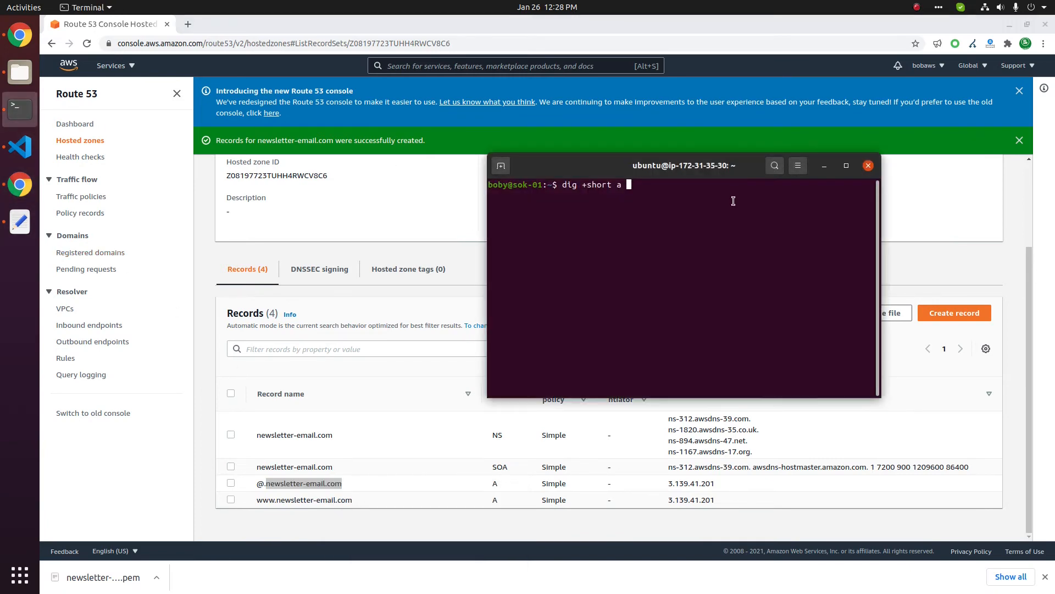
text(newsletter-email.com)
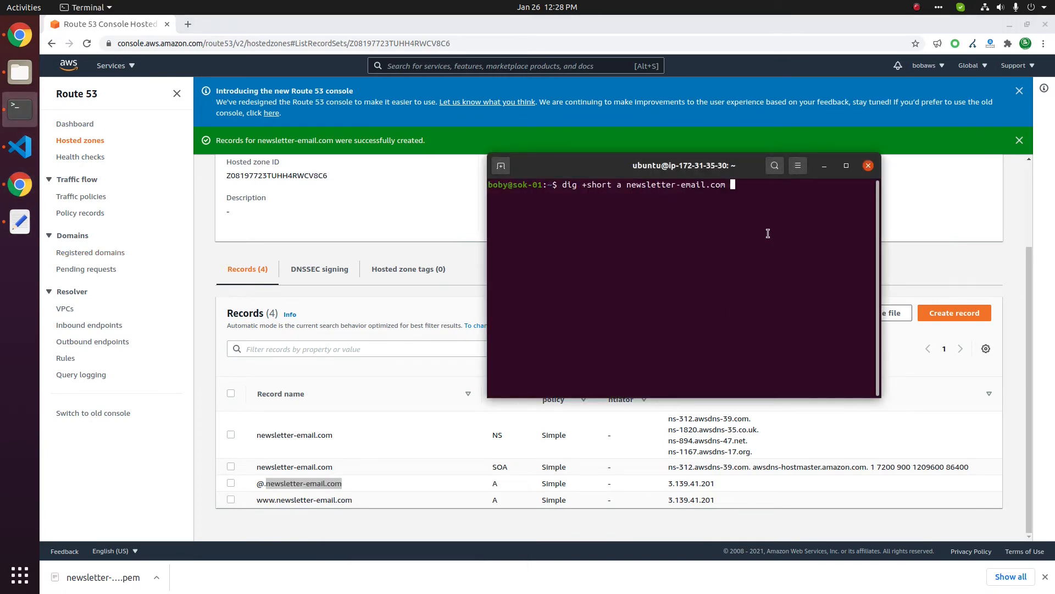
text(@)
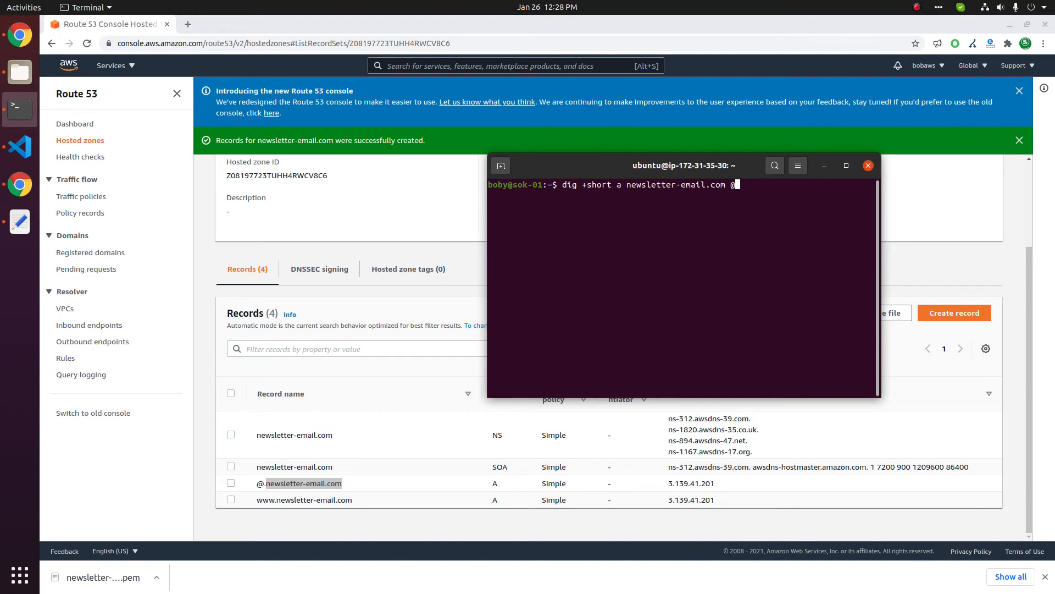
click(868, 165)
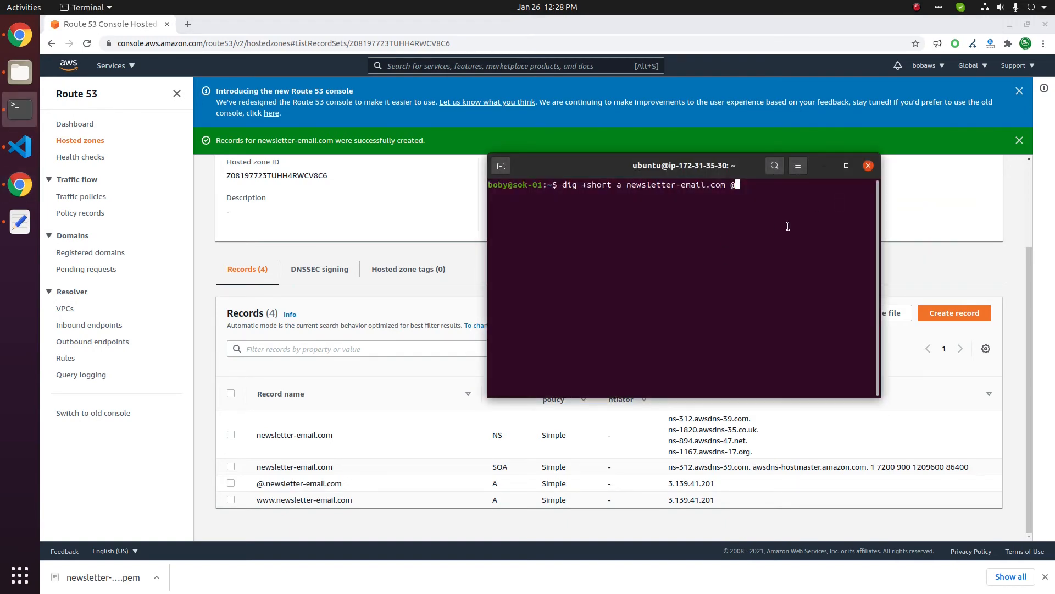
text(ns-312.awsdns-39.com.)
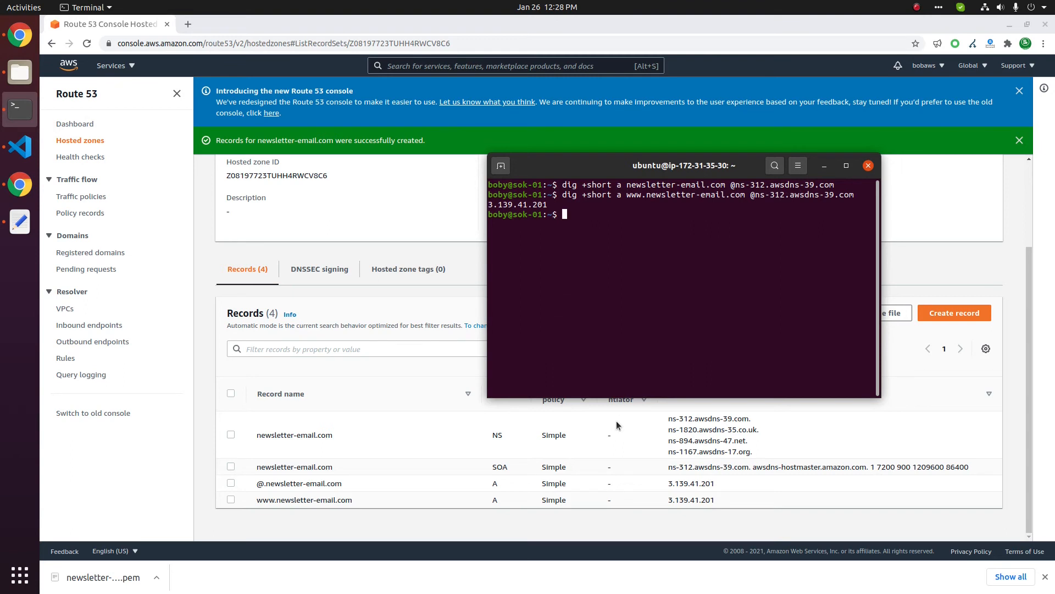
mouse_move(643, 336)
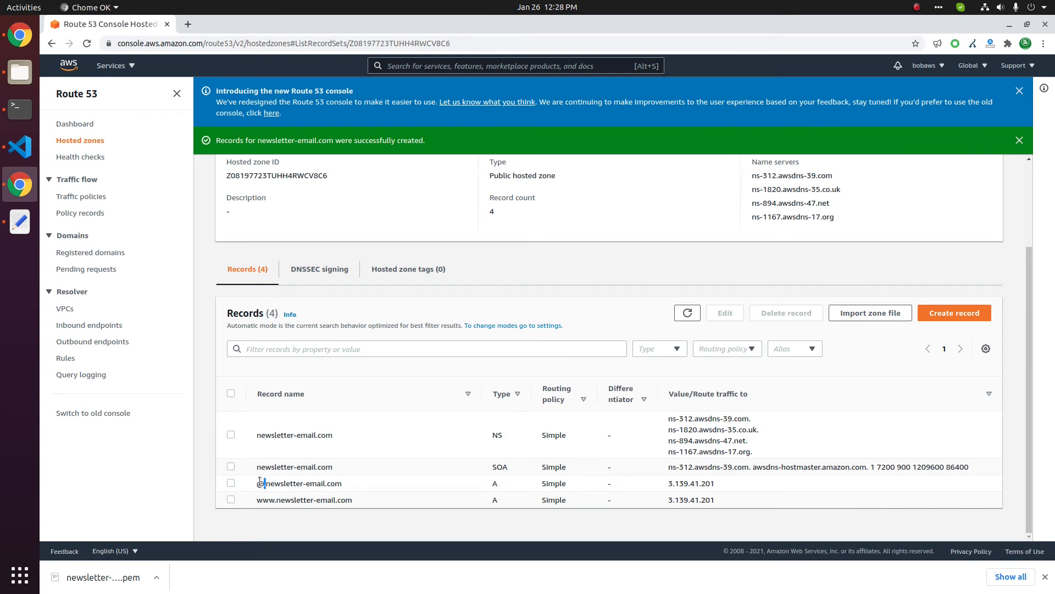
double_click(260, 483)
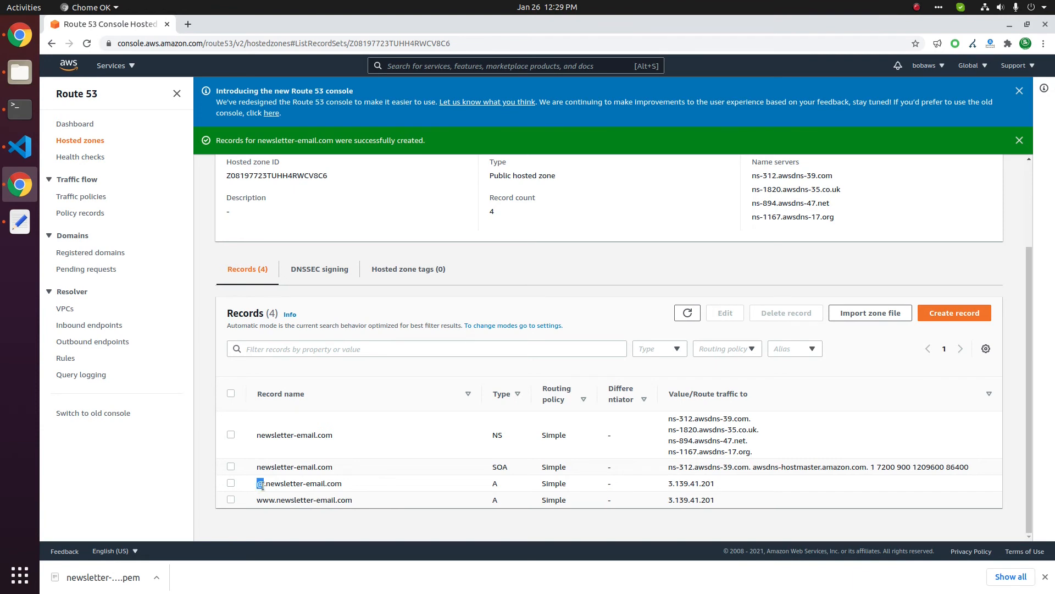
mouse_move(313, 480)
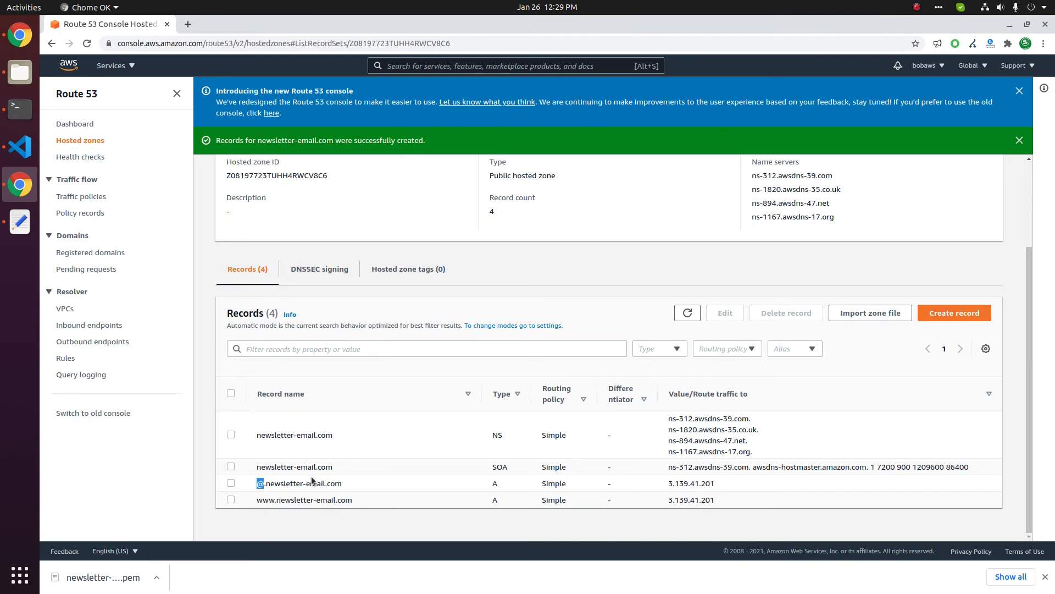
double_click(294, 467)
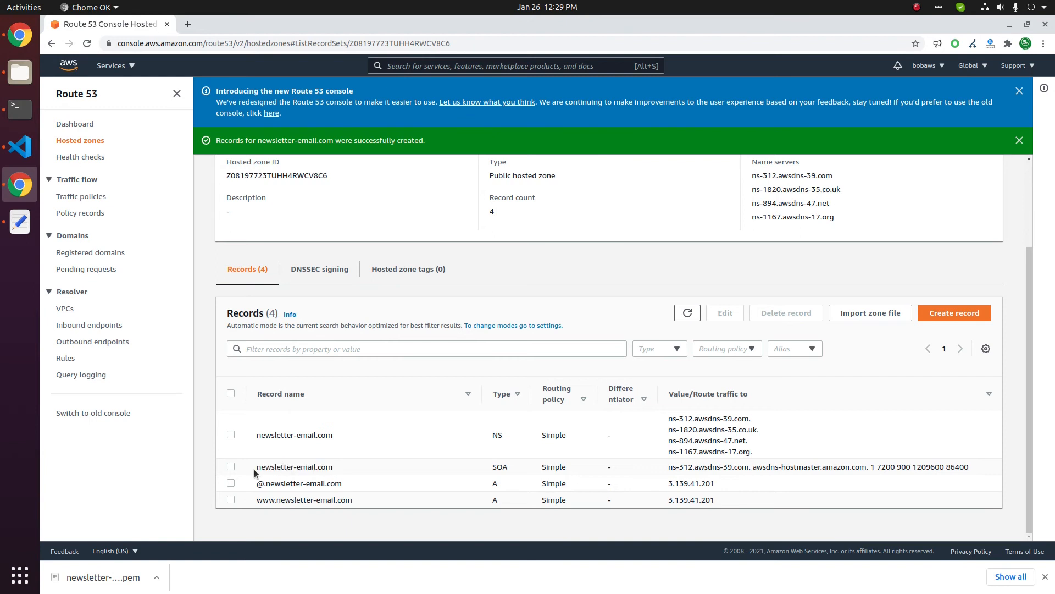
mouse_move(252, 469)
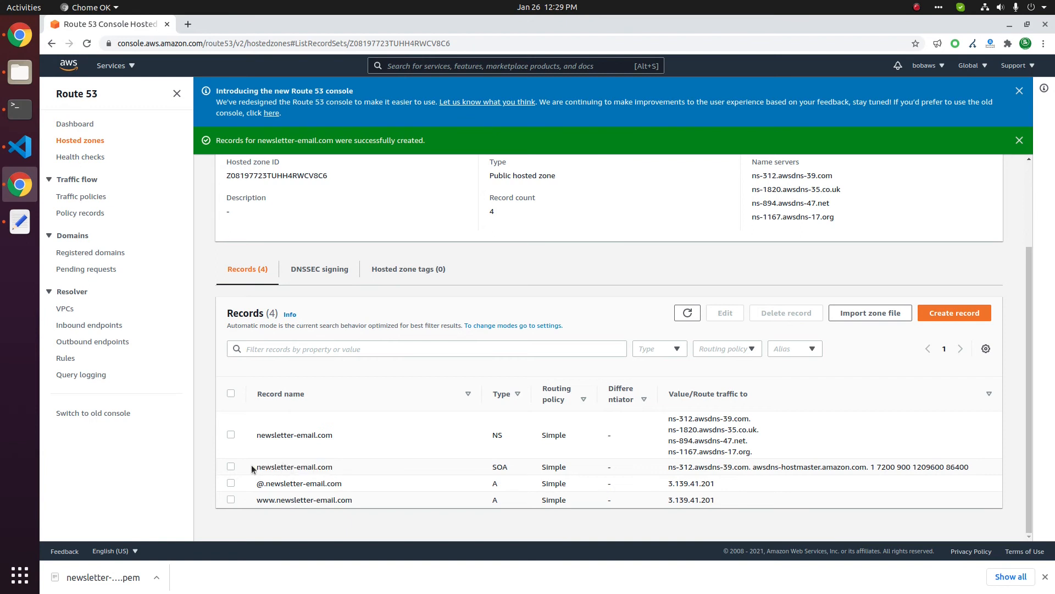
mouse_move(263, 483)
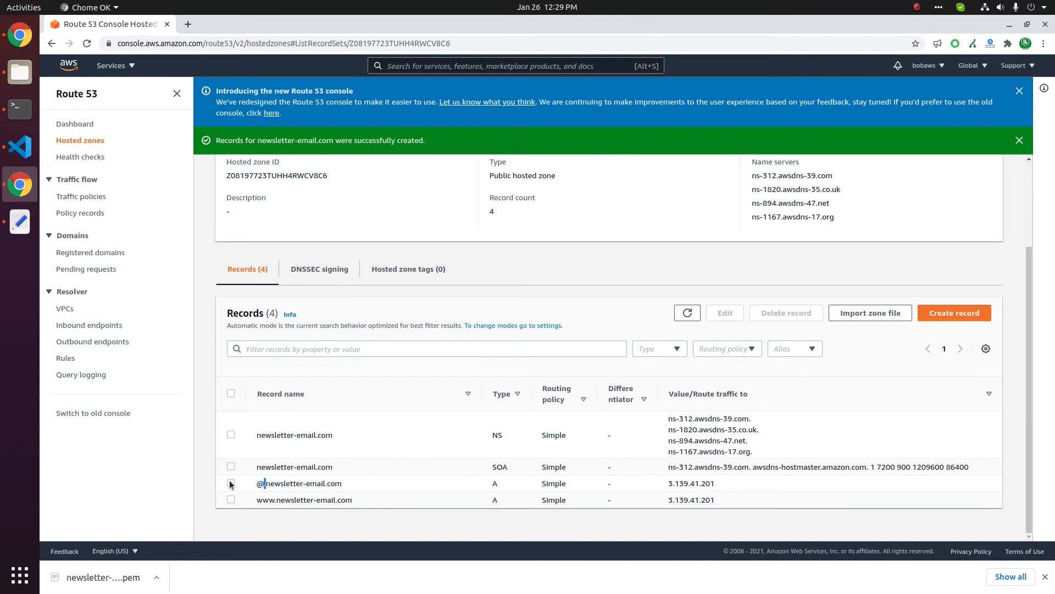
- Edit the @.newsletter-email.com A record, removing the @ and saving
click(231, 483)
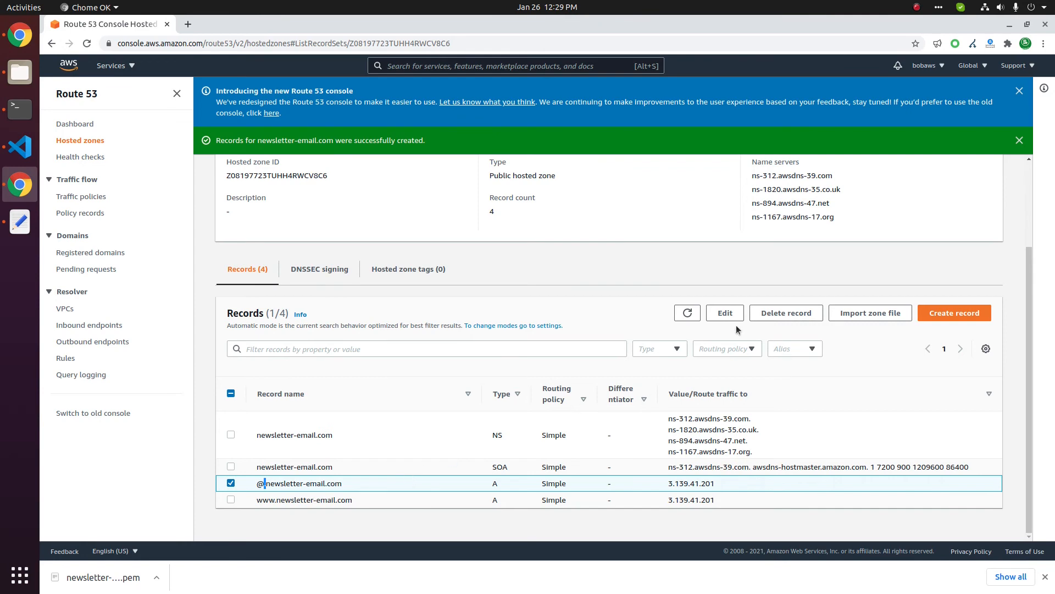
click(726, 312)
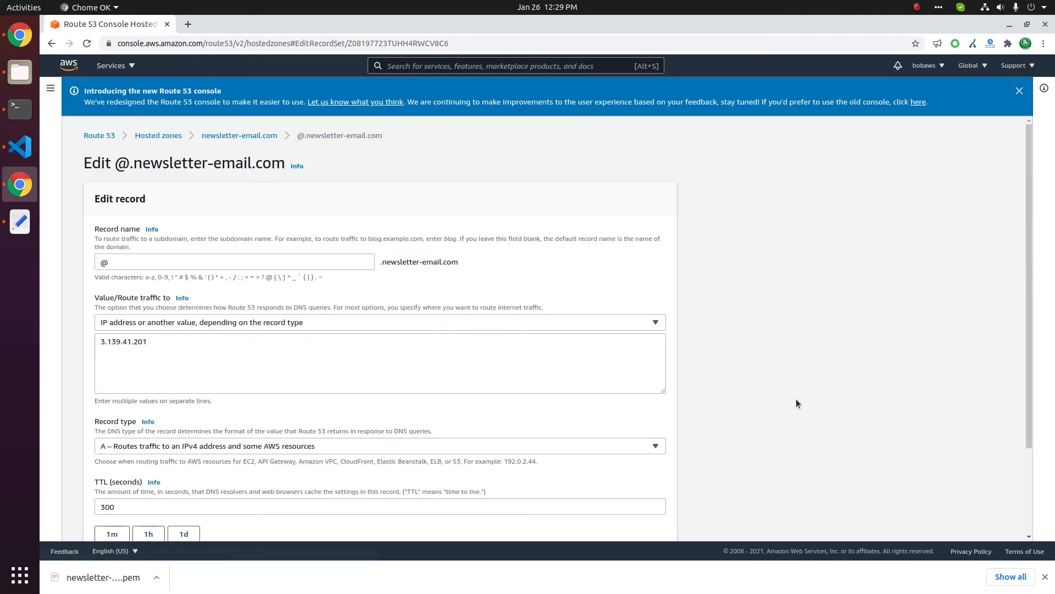
click(234, 261)
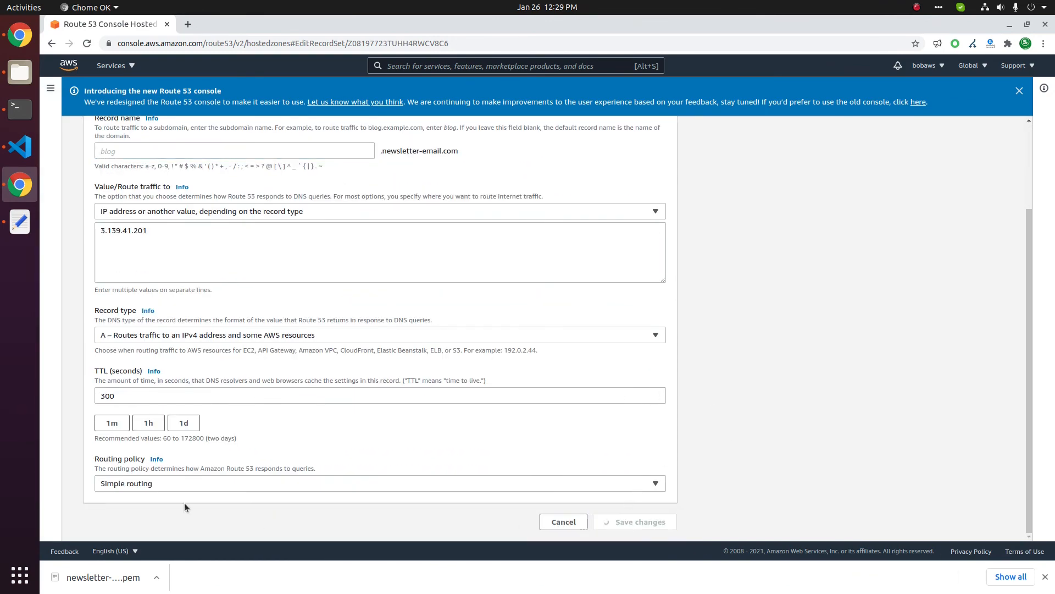
click(635, 522)
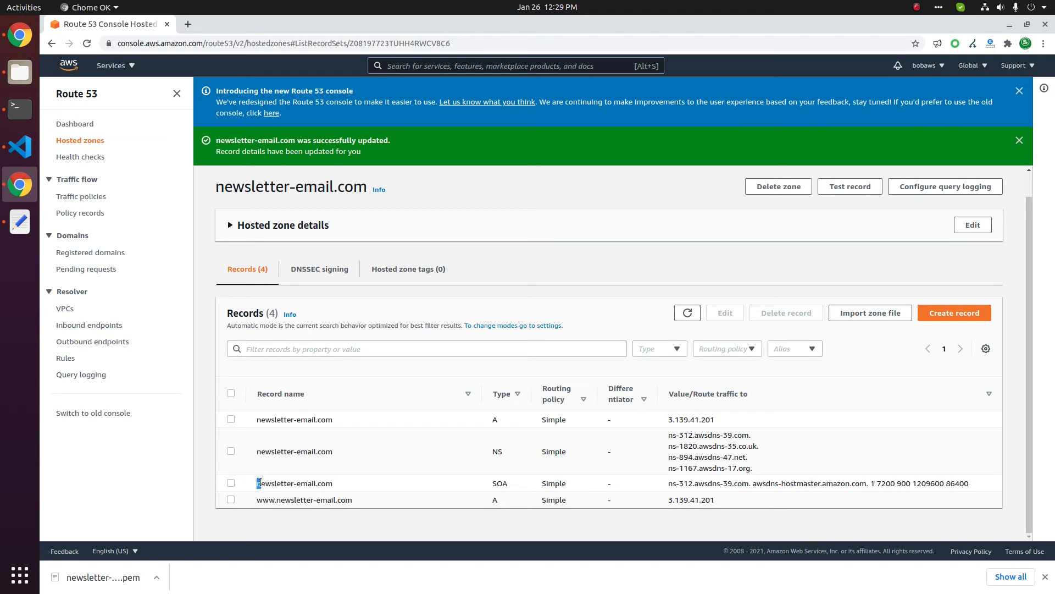
double_click(295, 451)
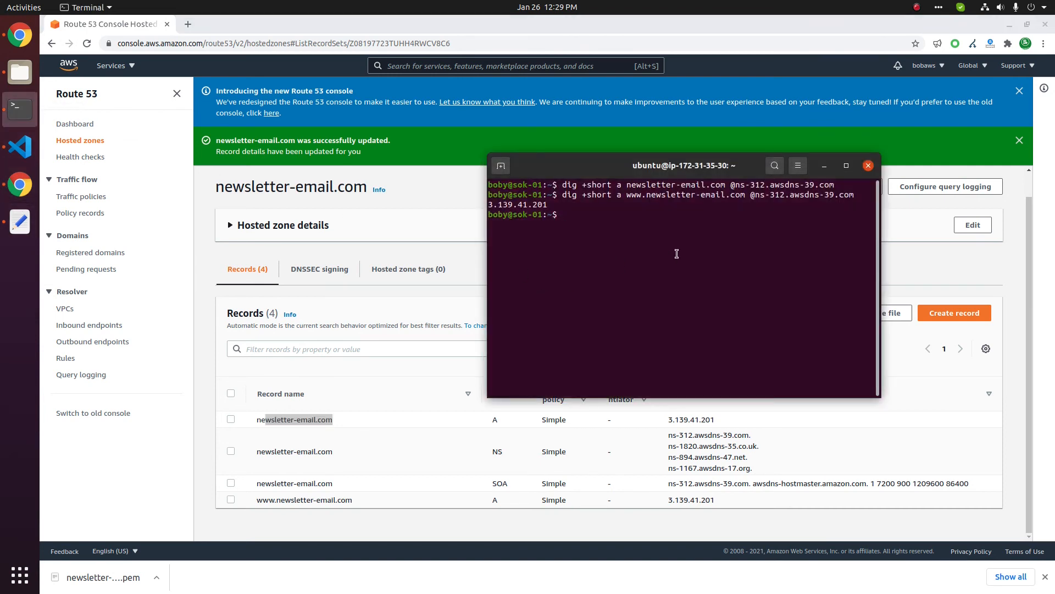
- Query dig +short for newsletter-email.com against ns-312.awsdns-39.com, confirming it resolves to 3.139.41.201
text(dig +short a newsletter-email.com @ns-312.awsdns-39.com)
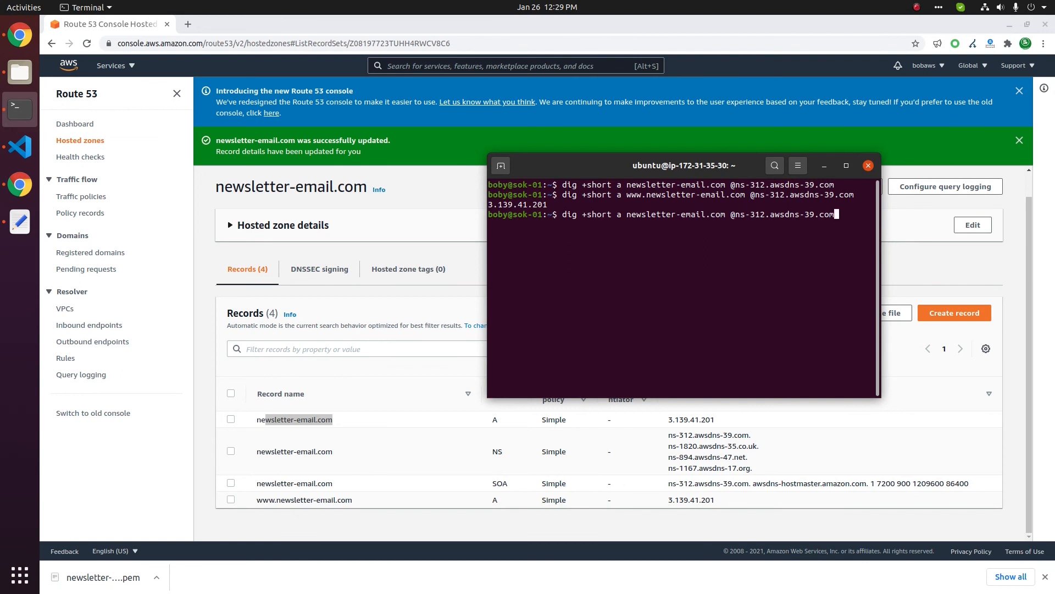
key(Return)
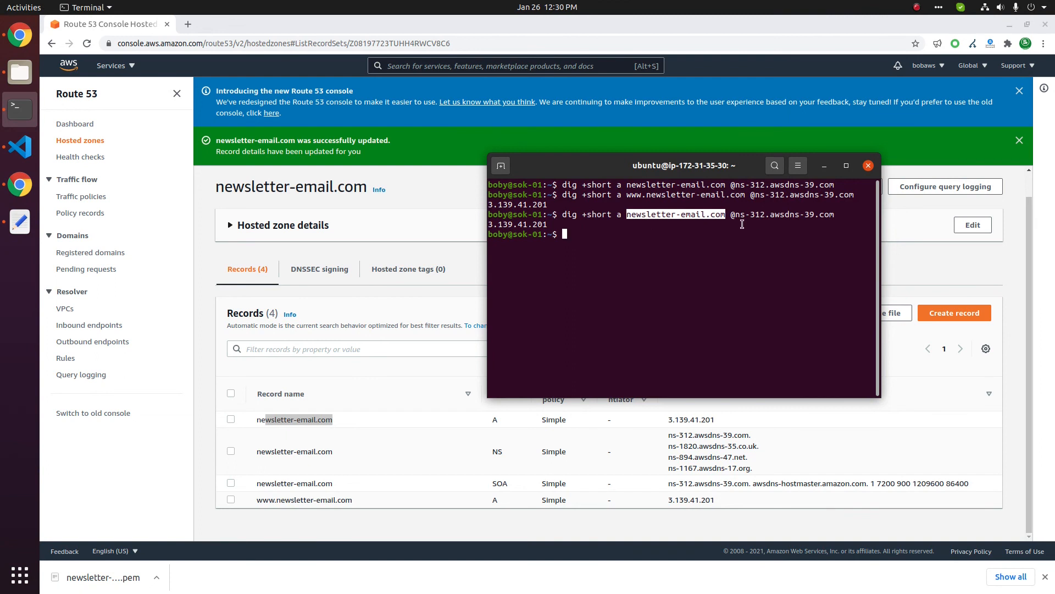
click(868, 166)
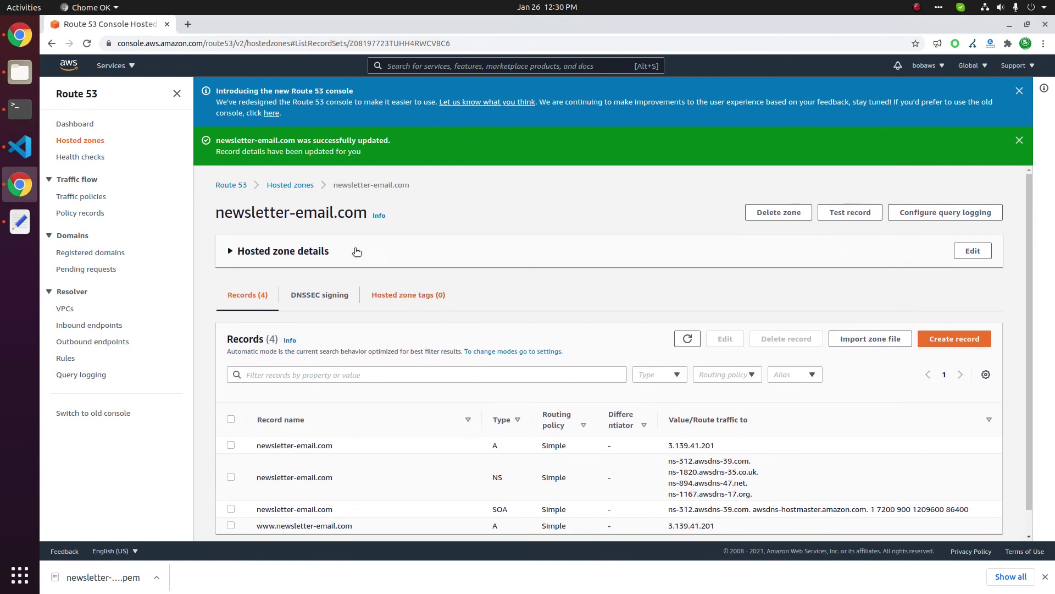
- Expand the newsletter-email.com zone details, highlight its four awsdns name servers, and scroll to the records
click(282, 251)
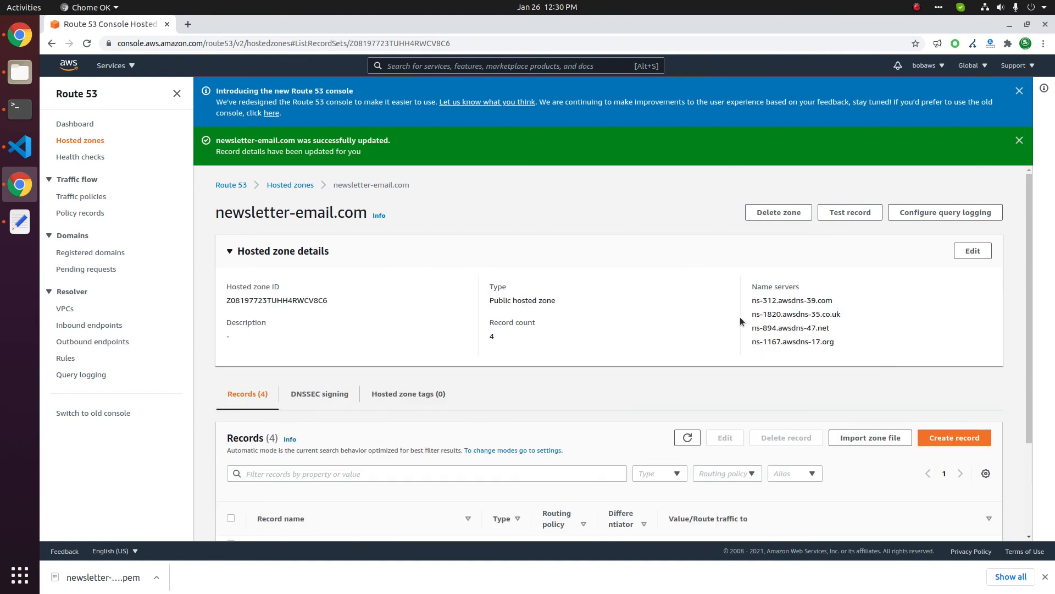
drag(751, 300, 833, 342)
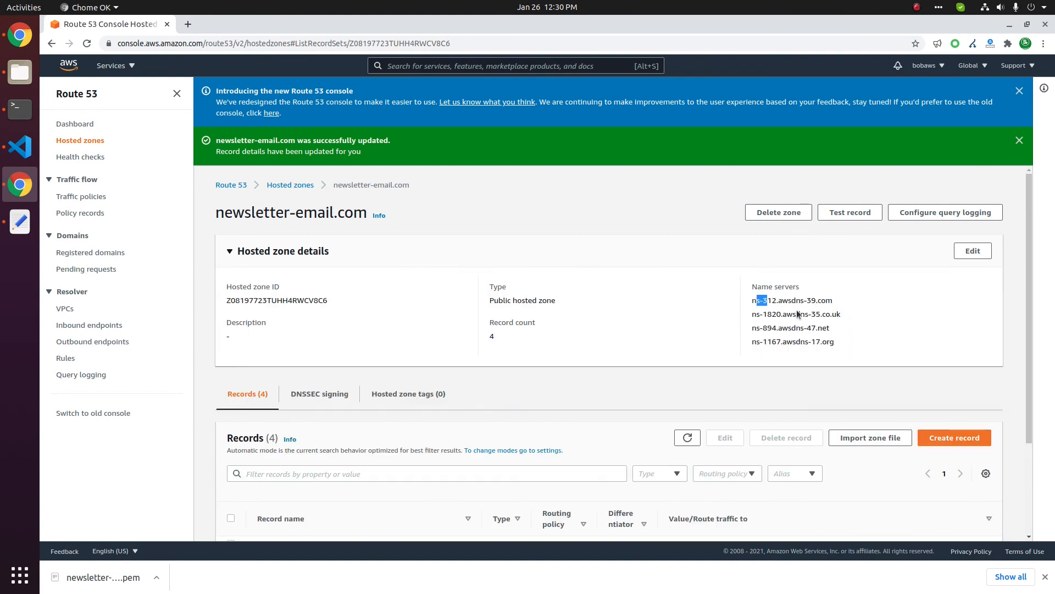
drag(753, 300, 834, 342)
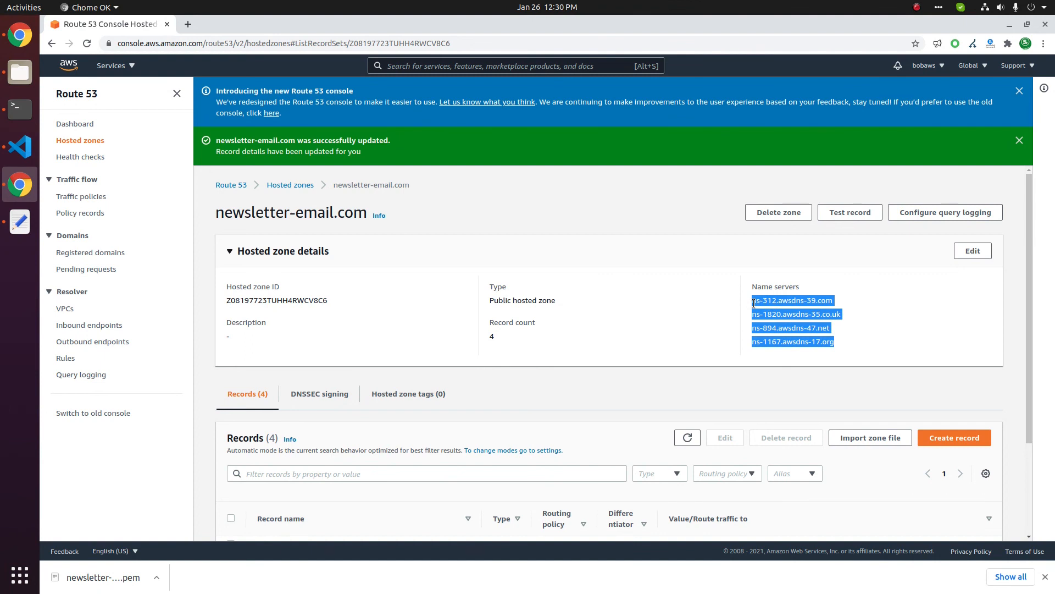
click(752, 300)
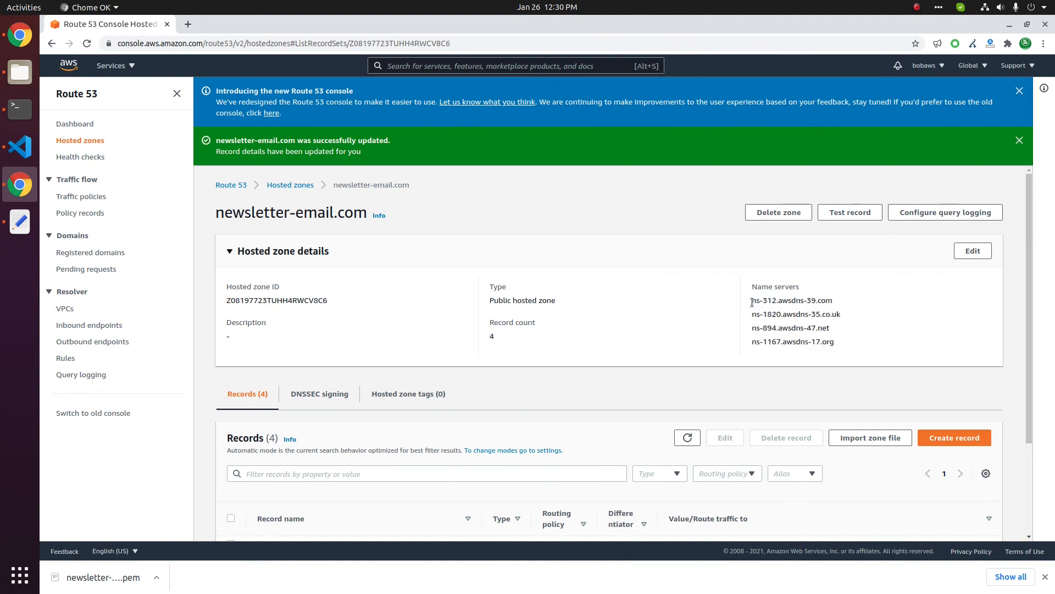
drag(752, 300, 834, 342)
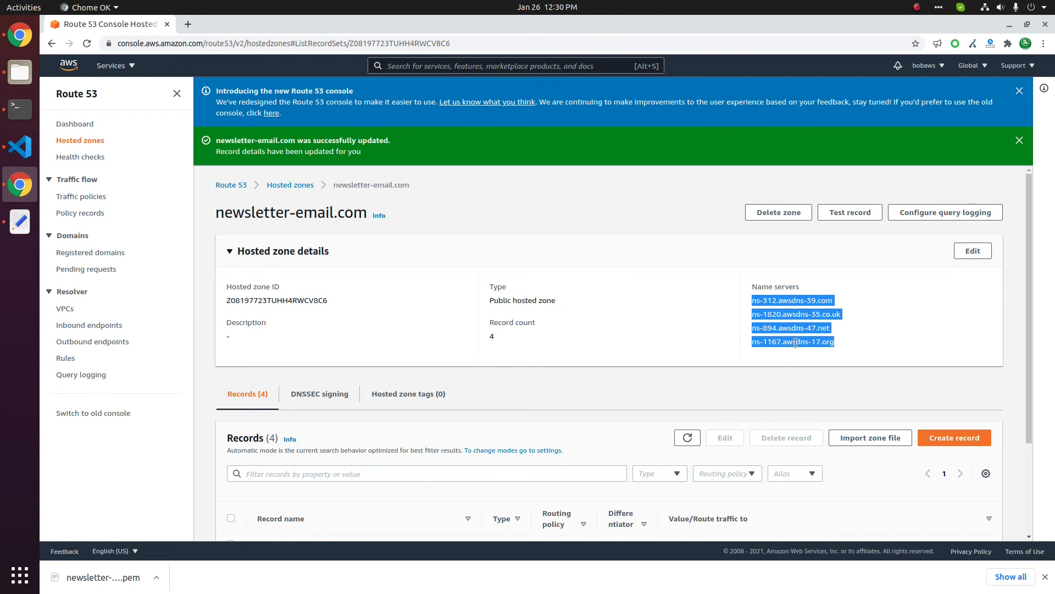
click(745, 331)
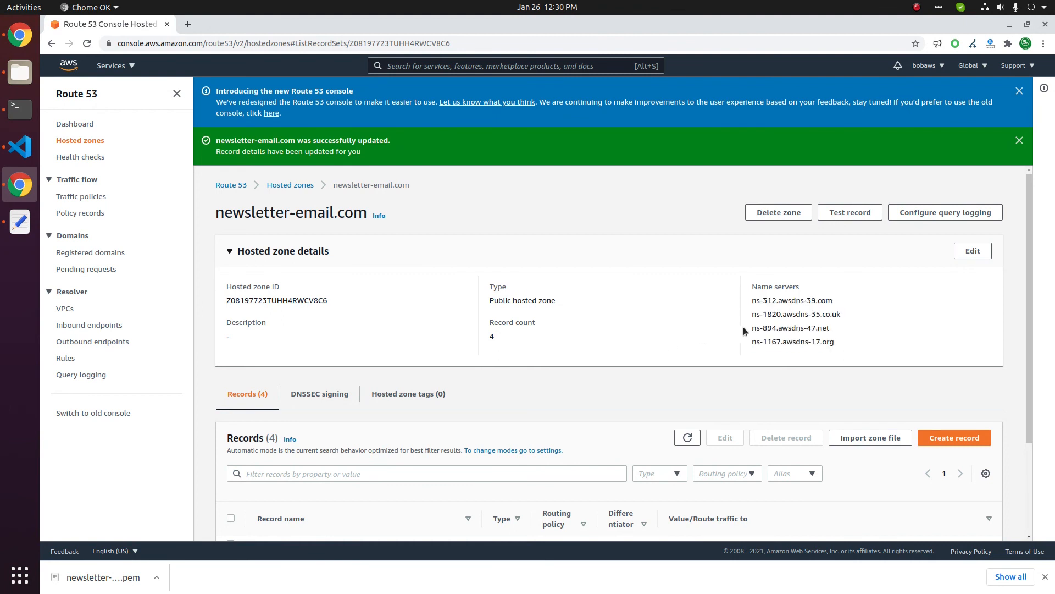
scroll(down, 3)
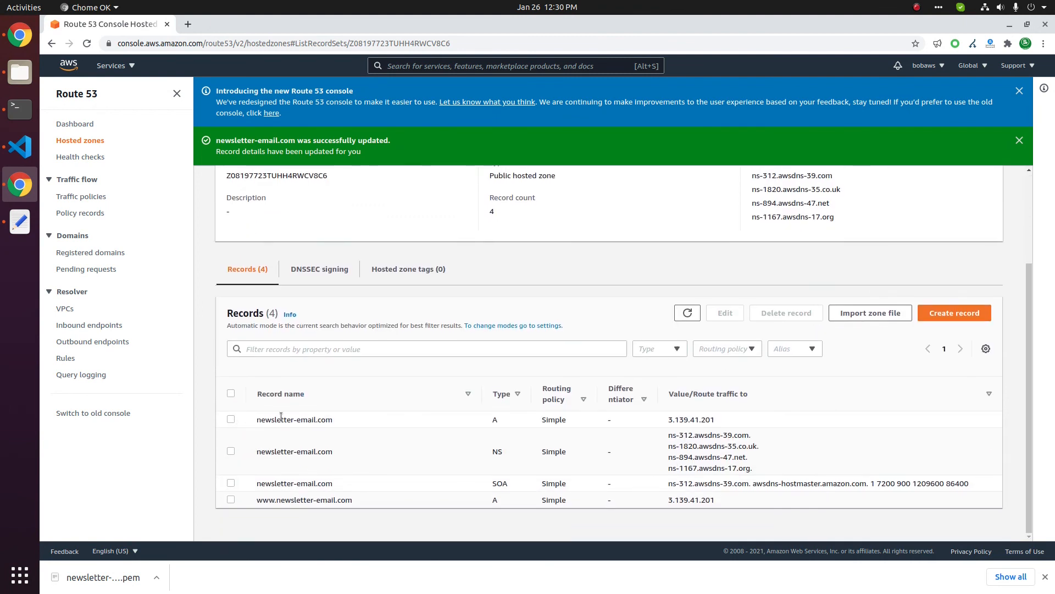
mouse_move(745, 497)
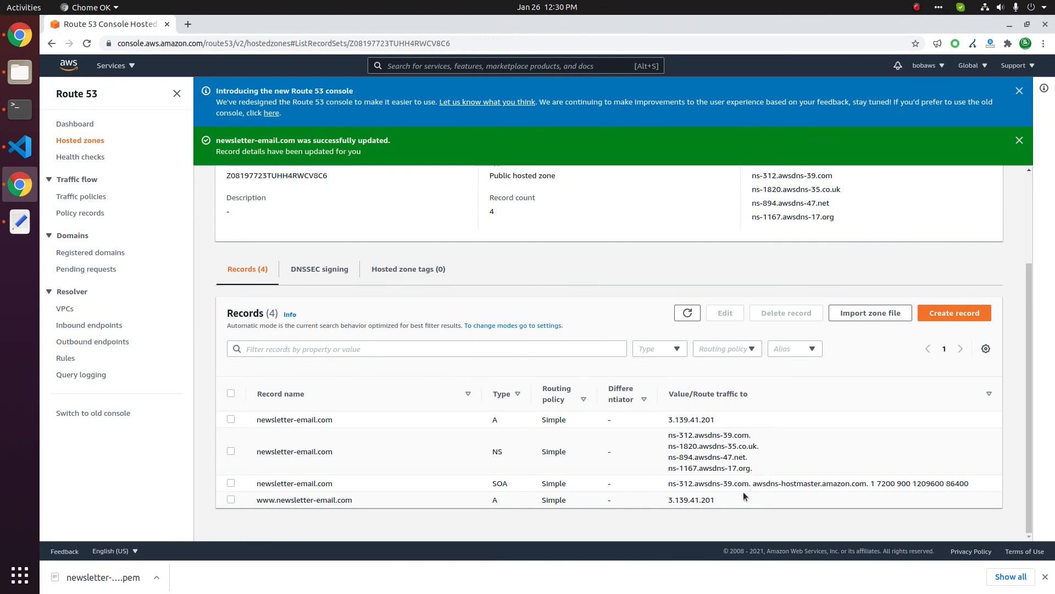